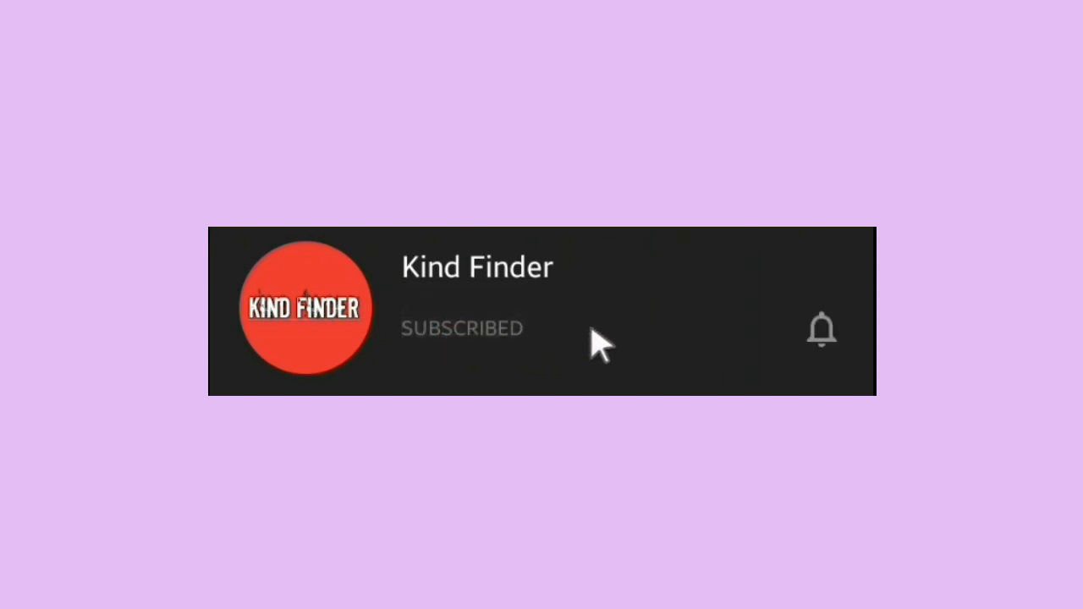
- Launch Instagram from the apps page and focus the username, then the password field
click(821, 330)
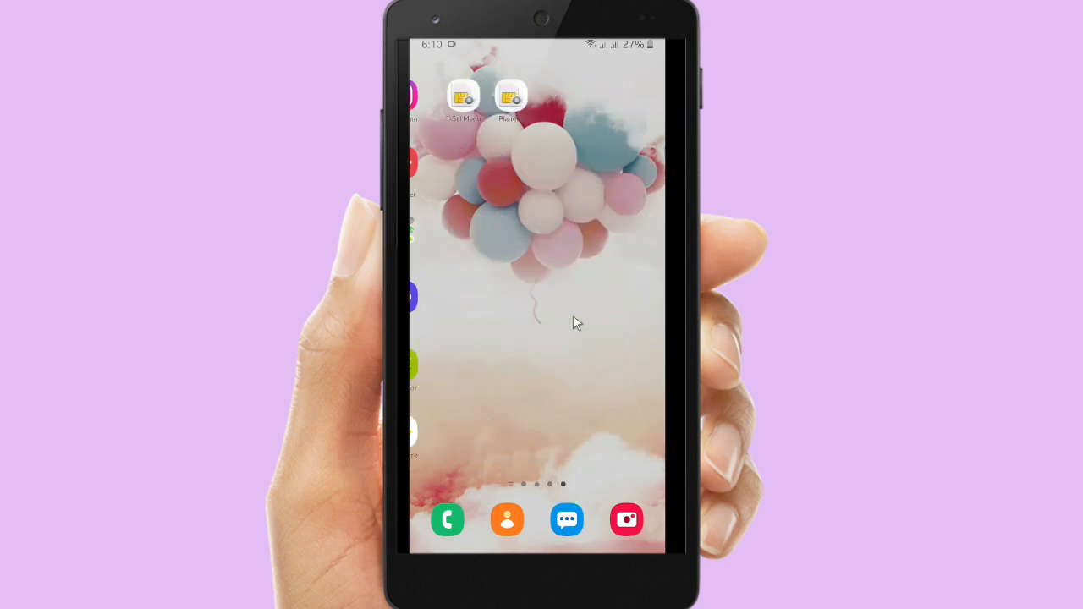
scroll(left, 3)
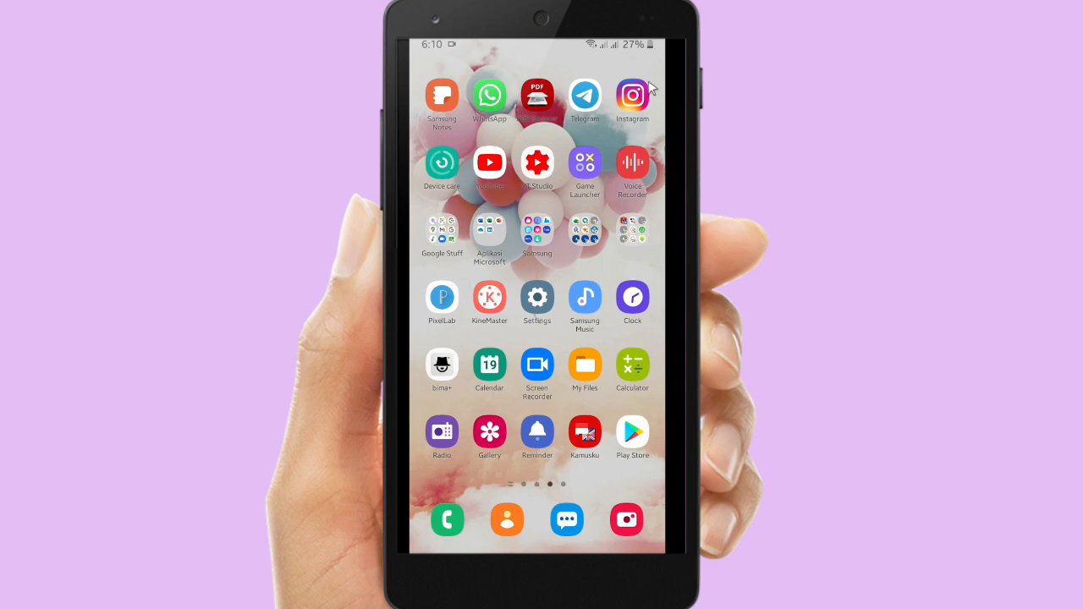
mouse_move(651, 87)
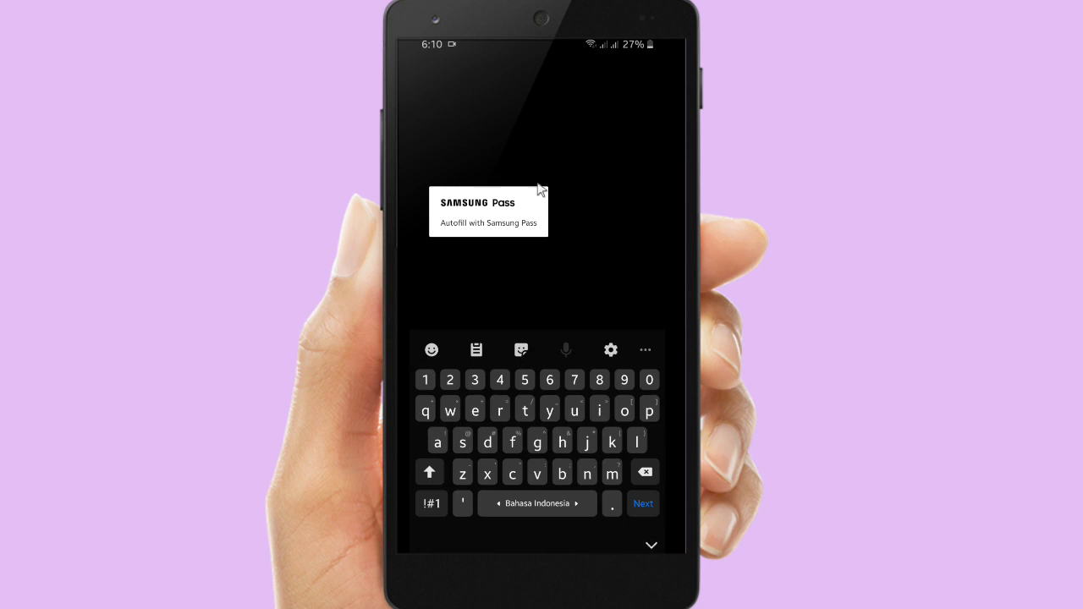
mouse_move(581, 209)
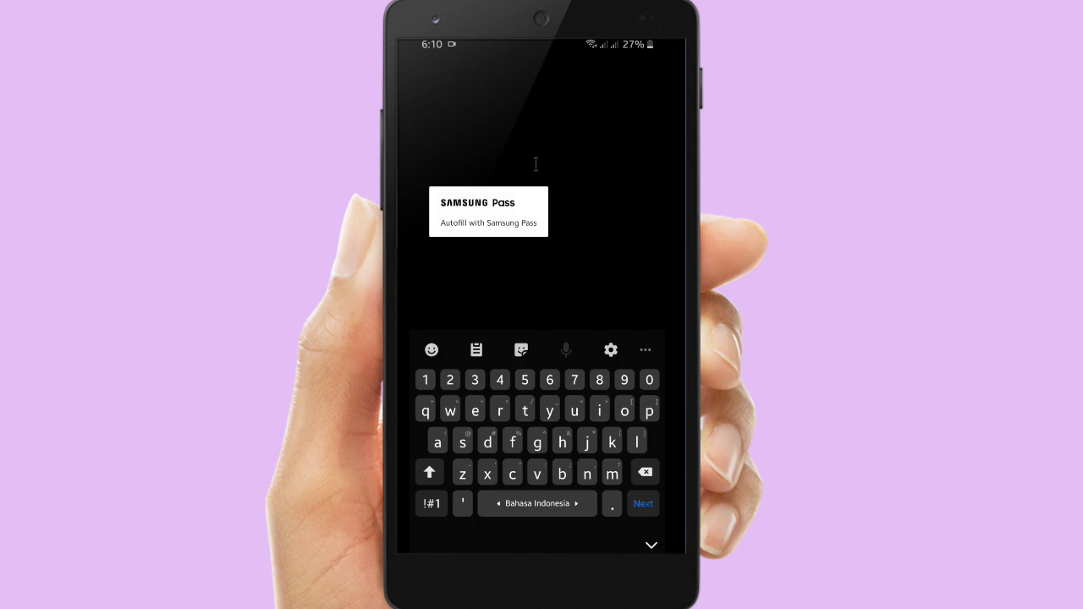
click(488, 212)
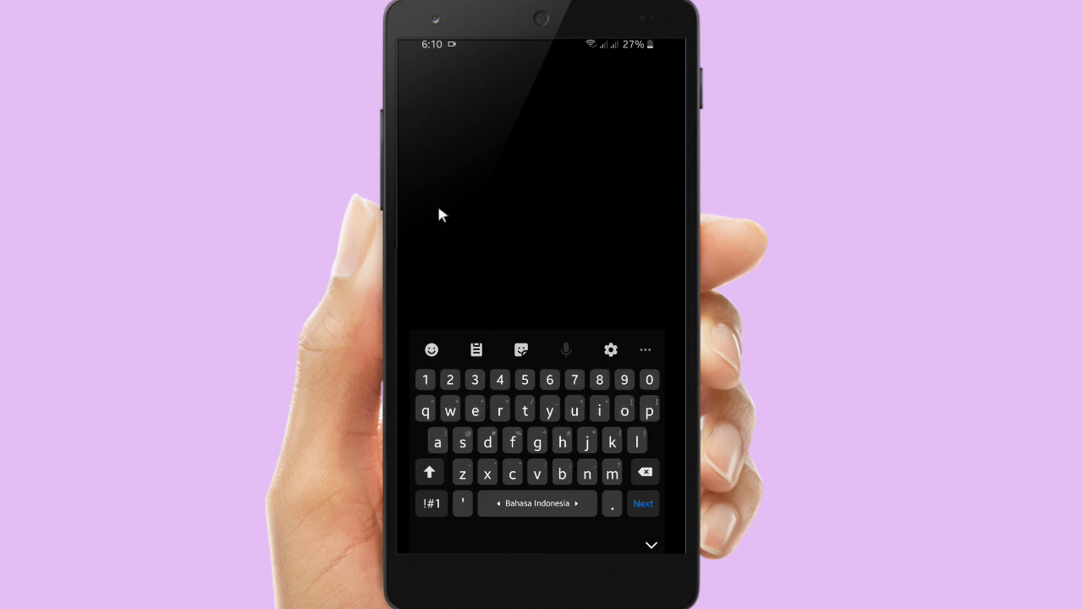
click(506, 215)
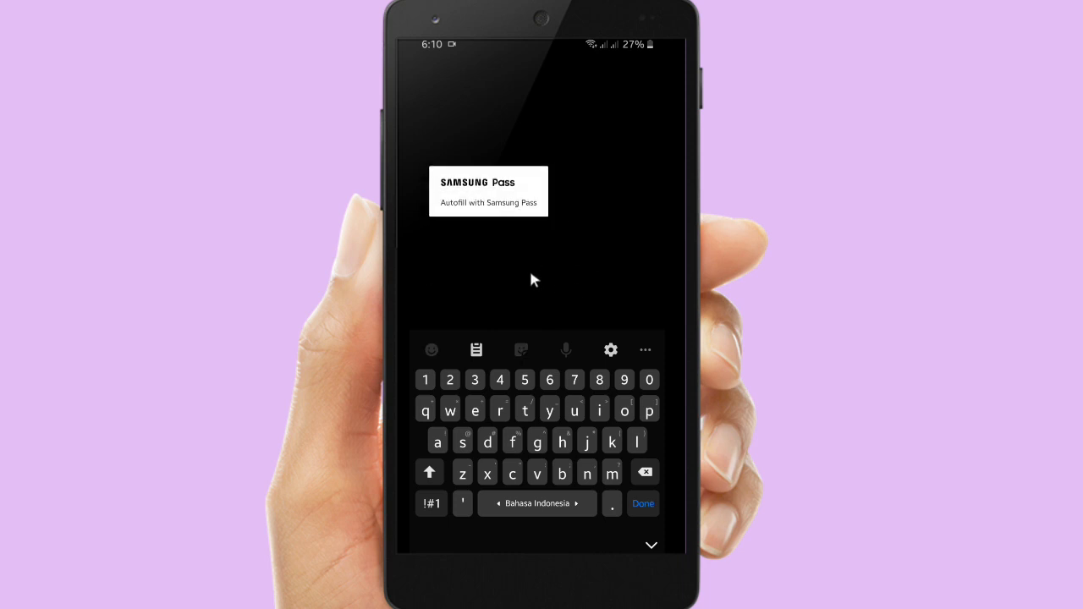
mouse_move(569, 236)
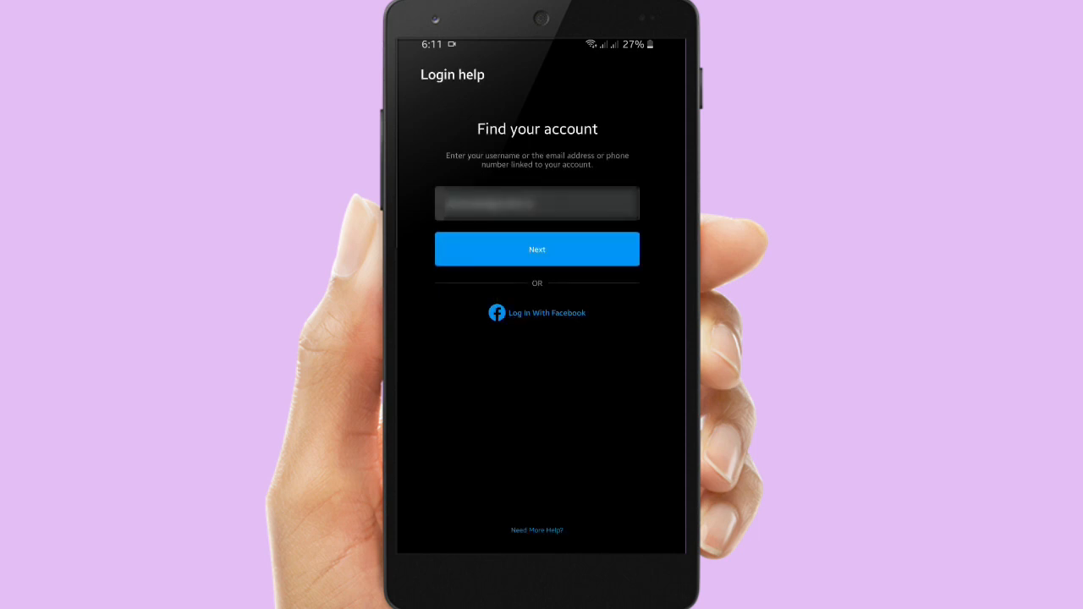
- Replace the Find your account entry with the account username and search for it
double_click(537, 203)
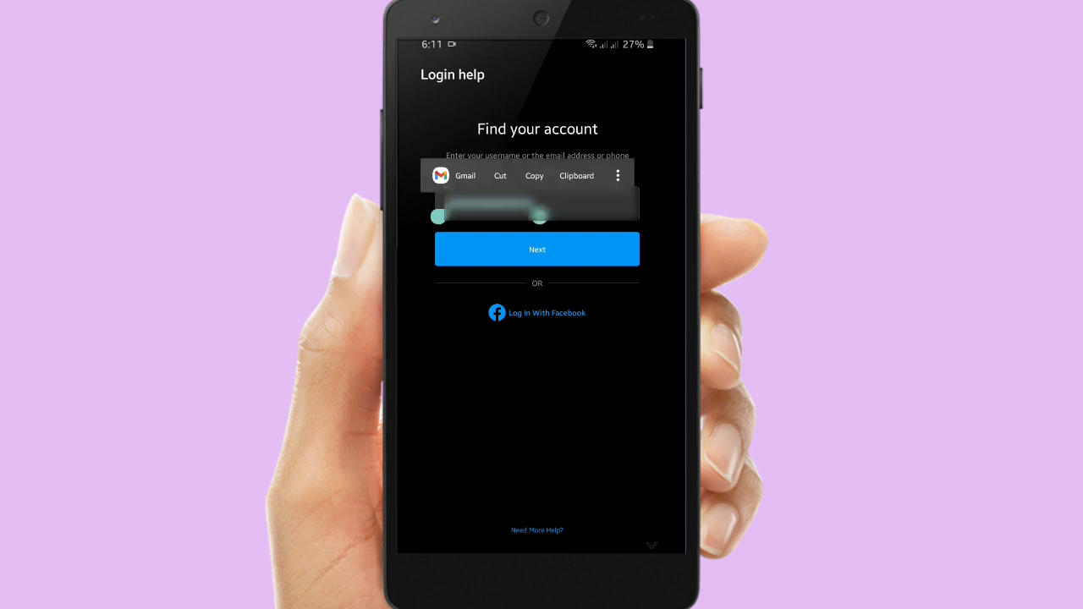
click(536, 203)
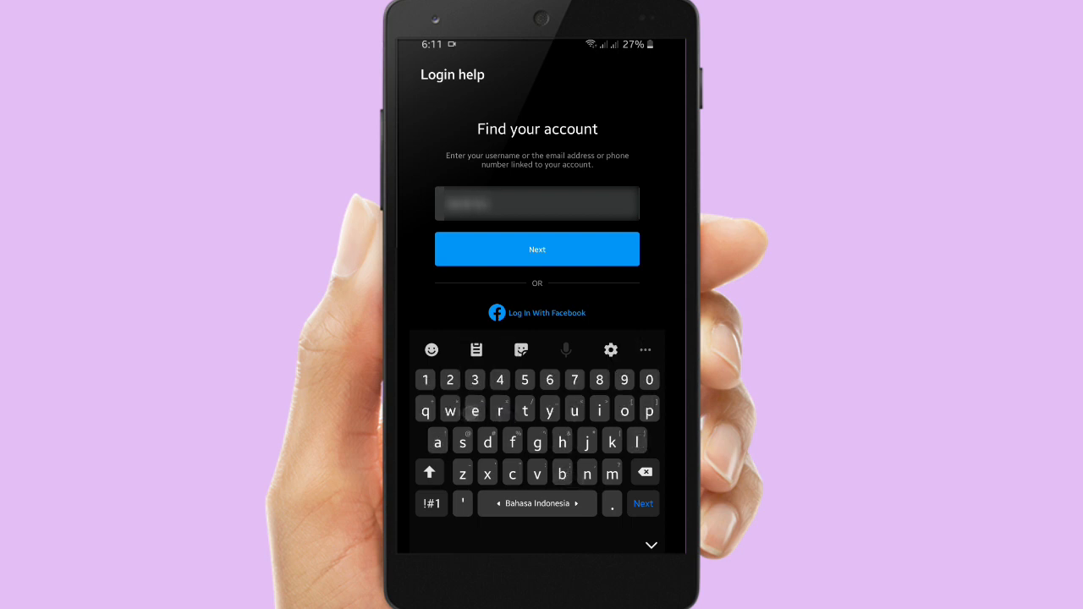
click(537, 248)
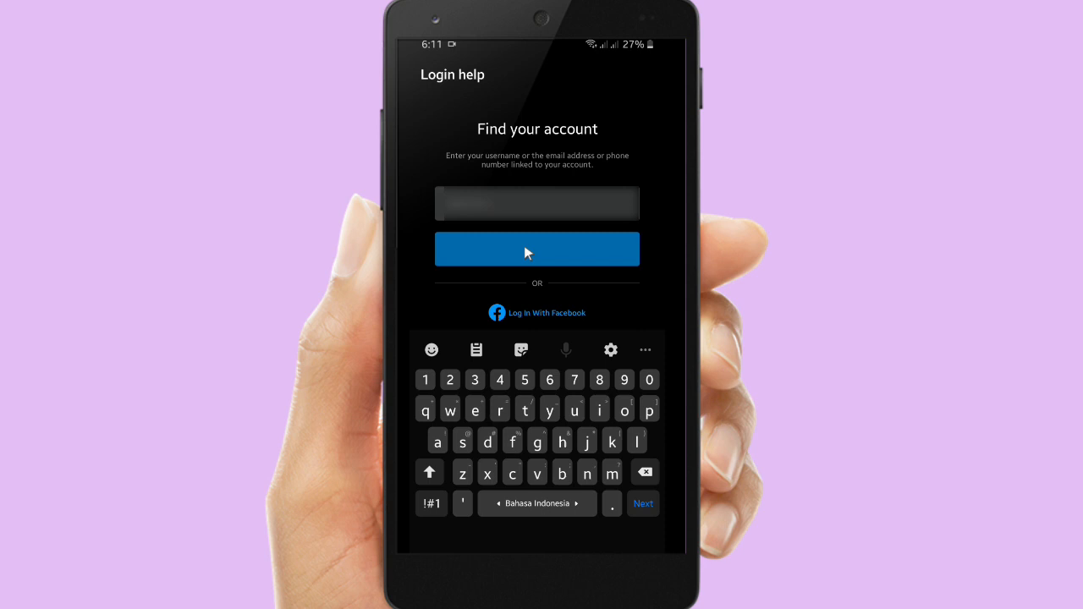
- Continue to the recovery options and request a login link by SMS
click(536, 249)
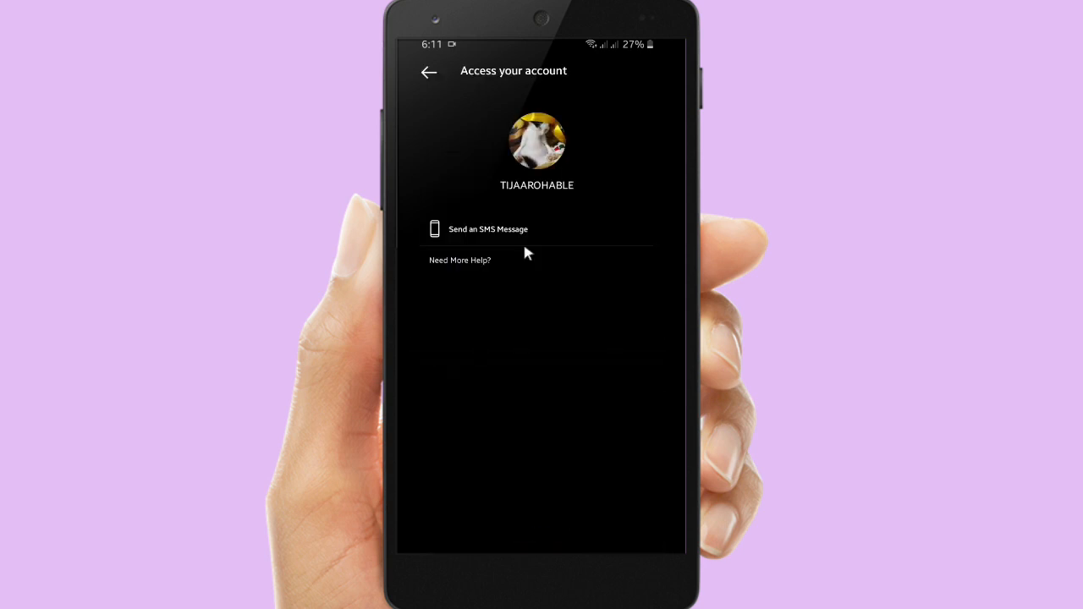
mouse_move(517, 104)
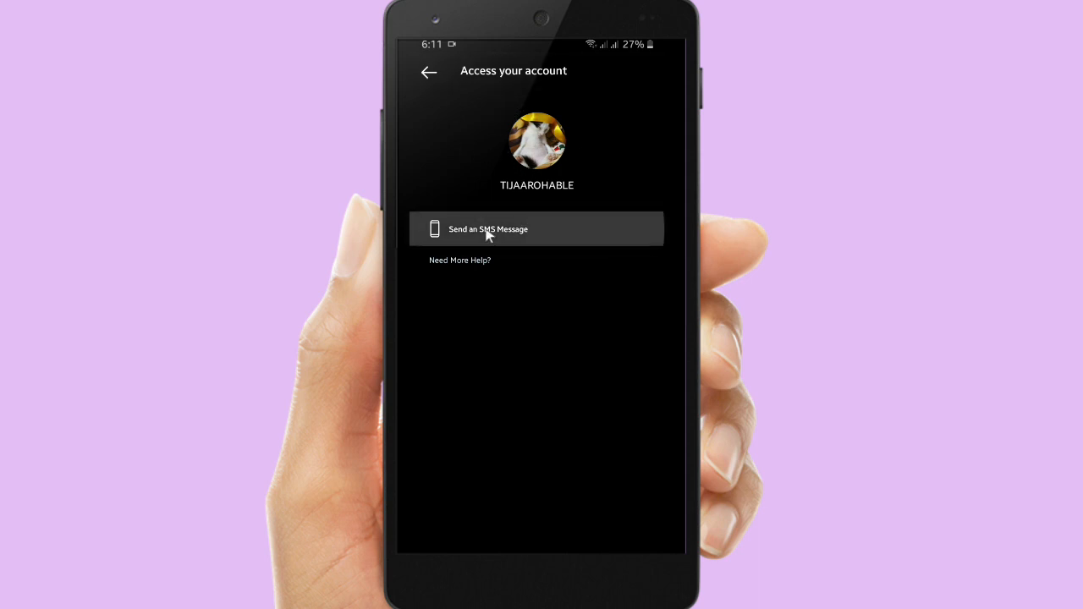
click(536, 229)
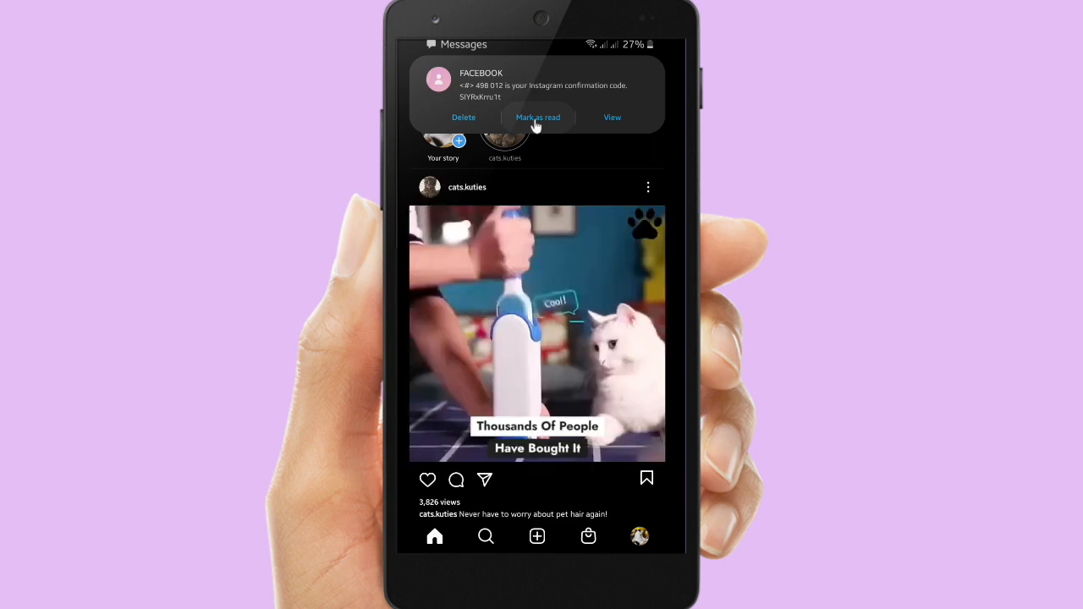
- Mark the confirmation-code SMS as read and open the account's profile page
click(538, 116)
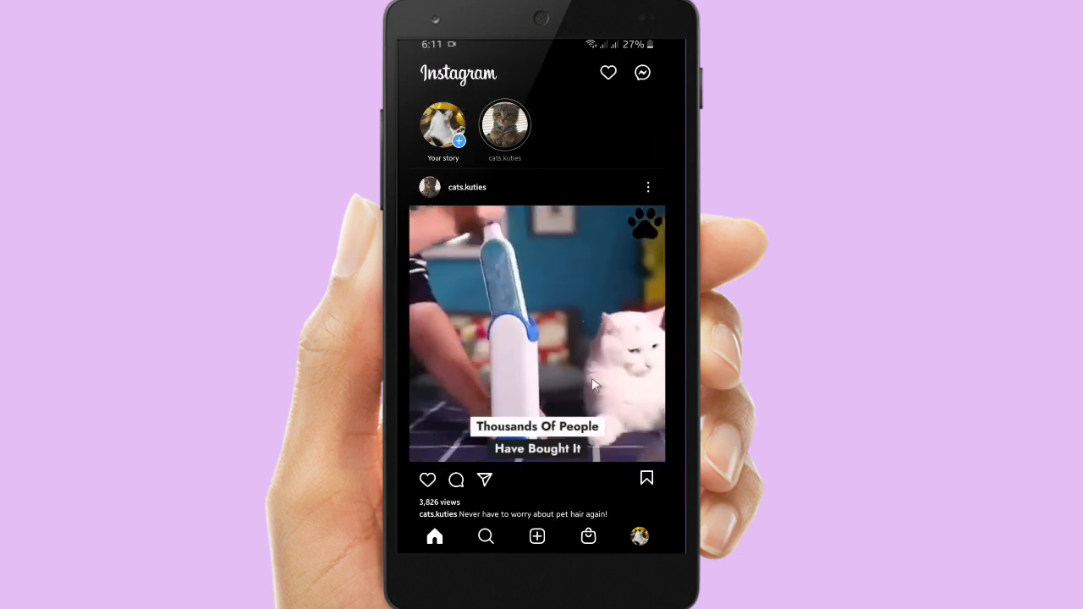
click(640, 537)
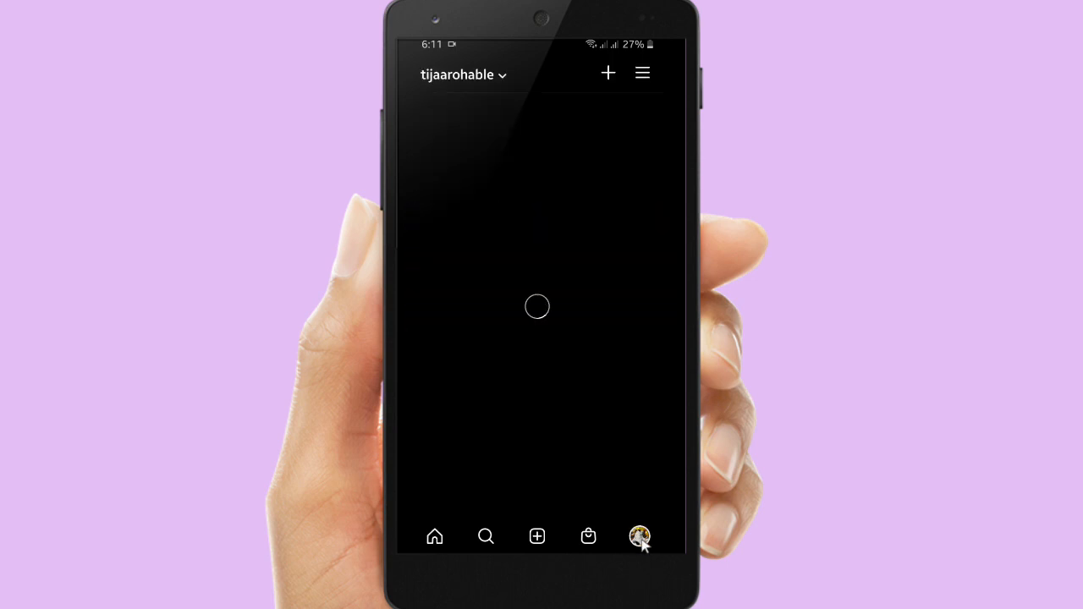
click(639, 536)
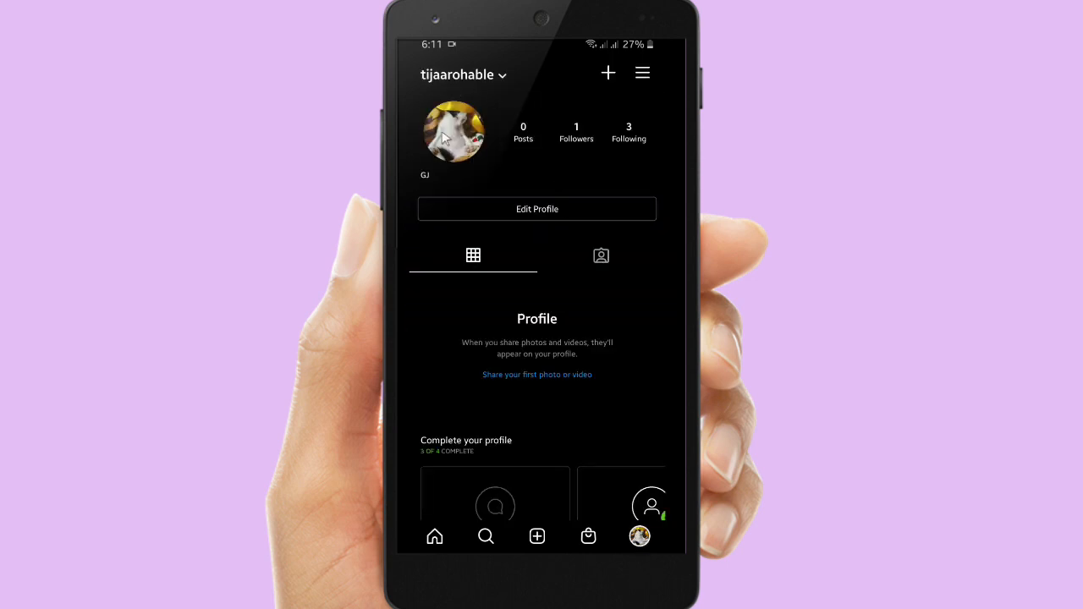
mouse_move(521, 378)
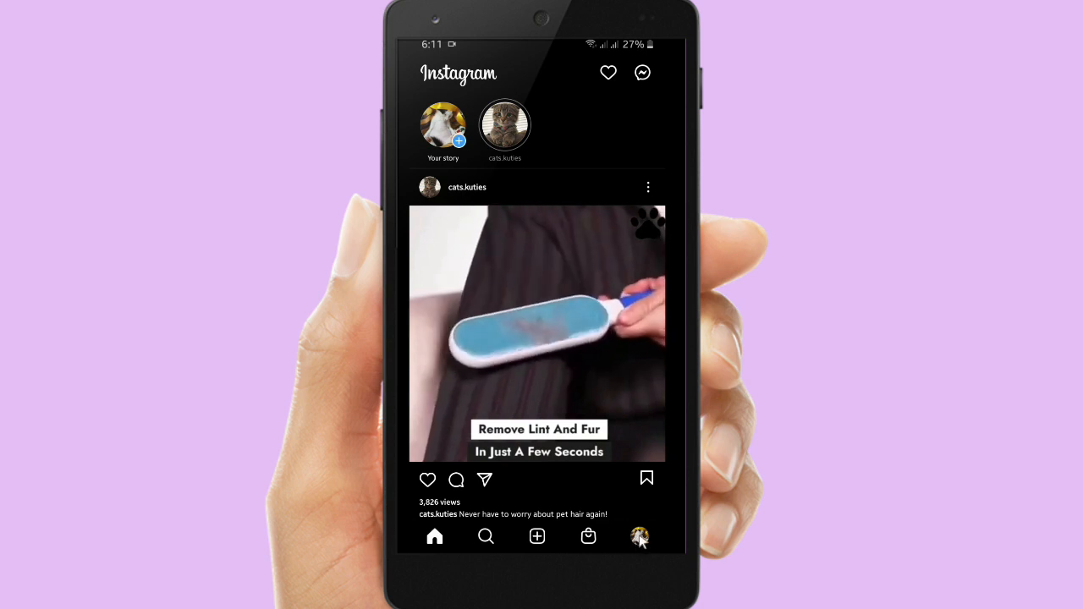
click(639, 537)
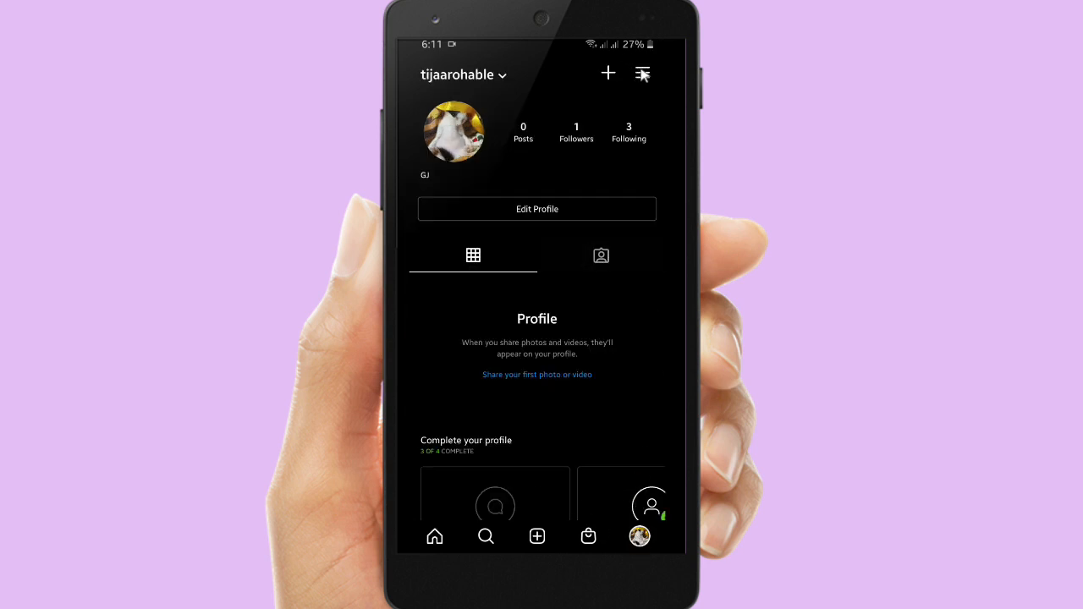
- Go through the menu to Settings, Security, Password and focus the current-password field
click(642, 73)
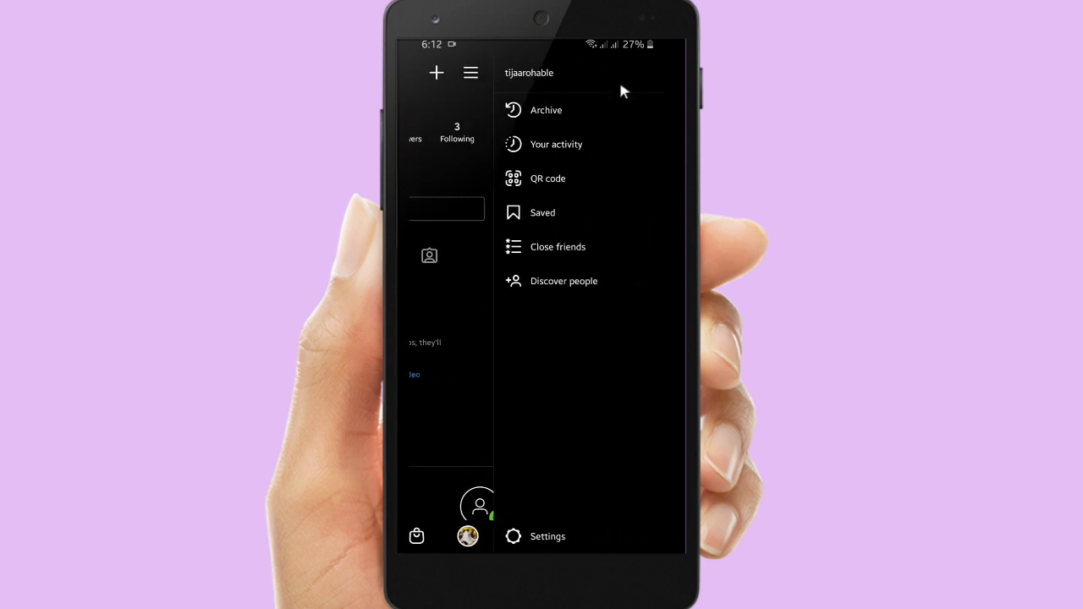
mouse_move(552, 490)
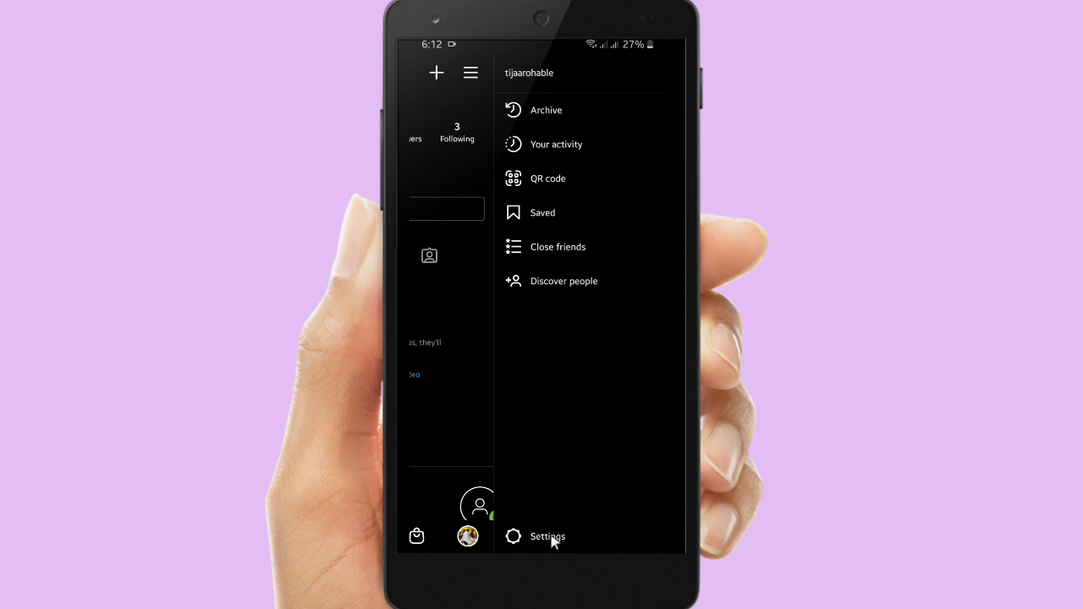
click(547, 535)
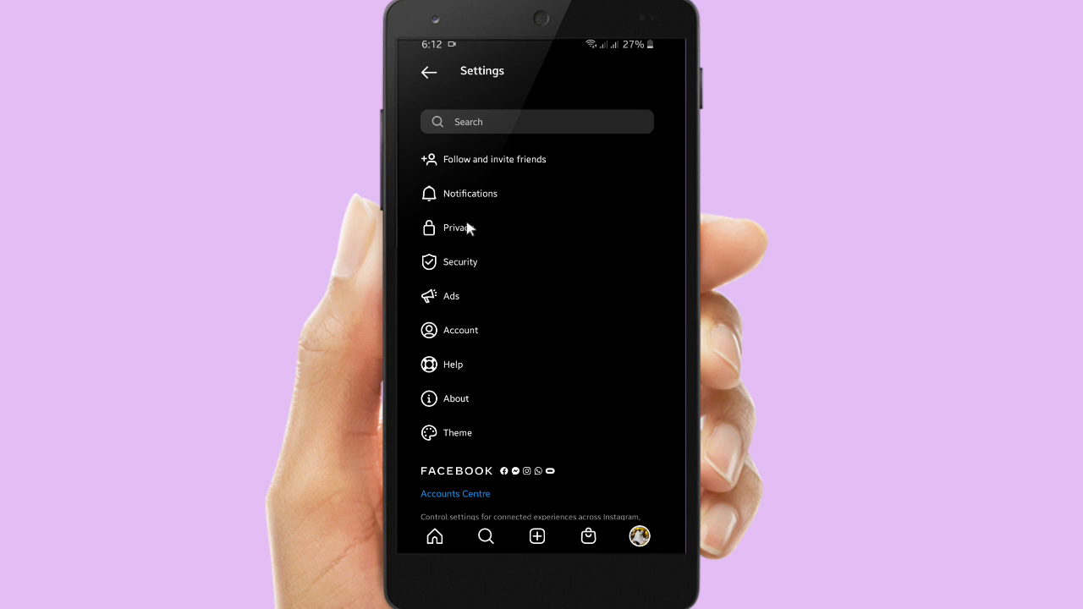
mouse_move(462, 266)
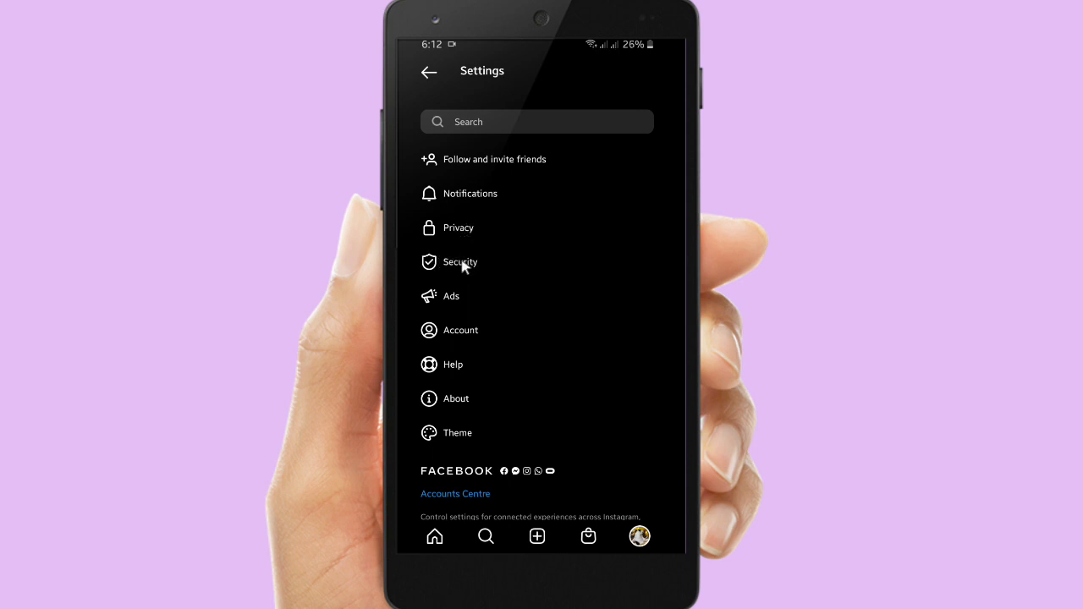
mouse_move(461, 266)
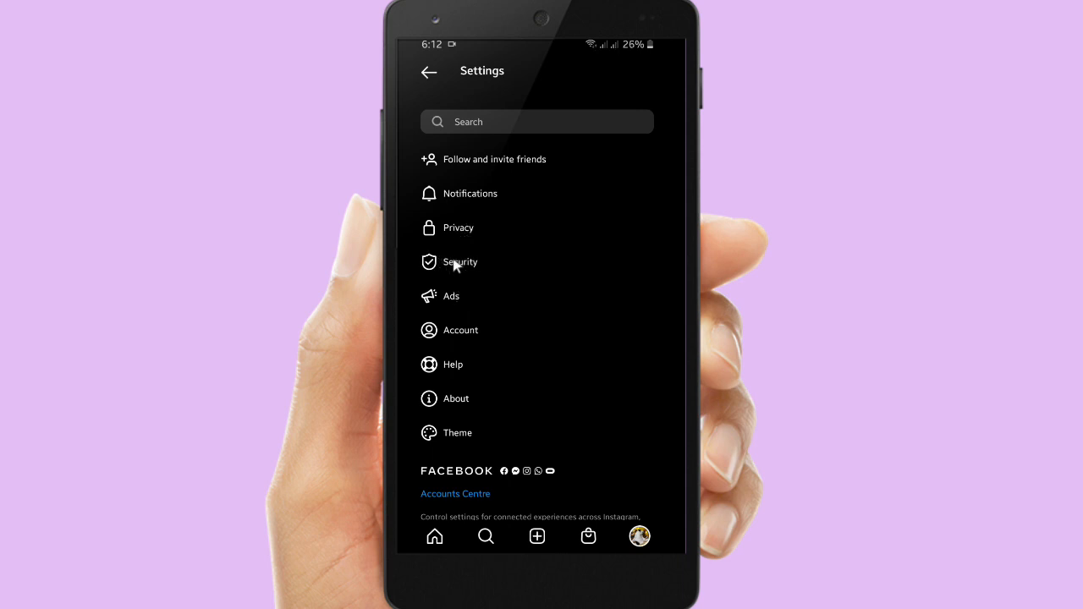
click(460, 263)
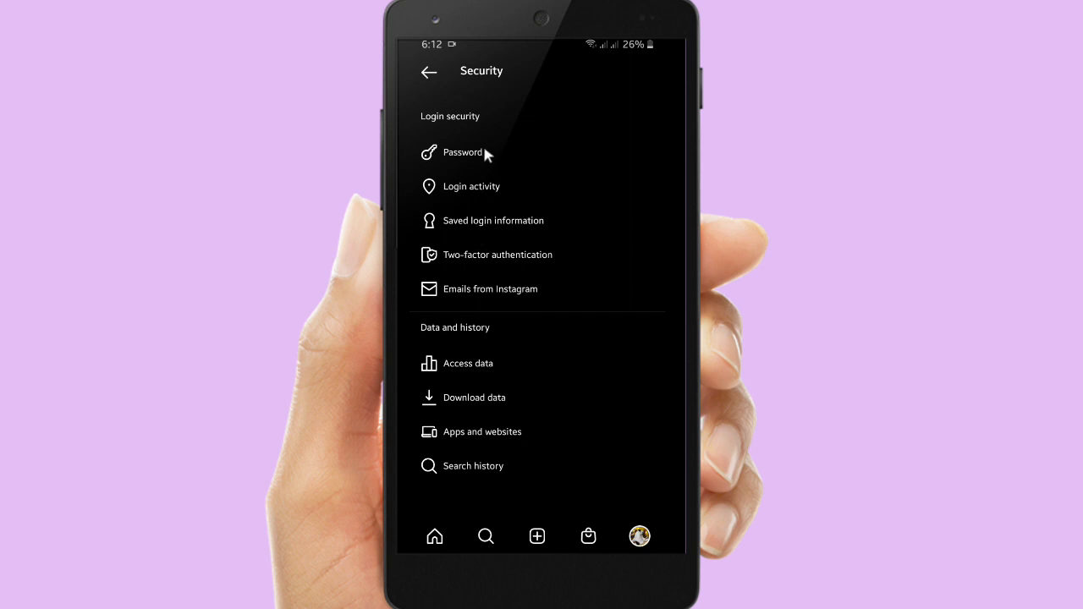
mouse_move(483, 156)
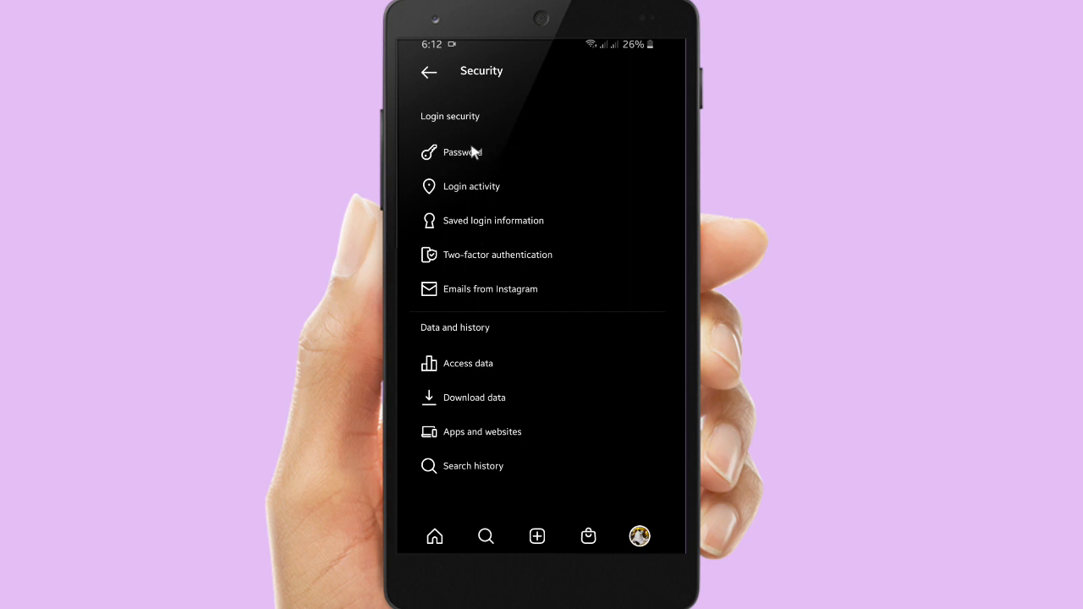
click(462, 152)
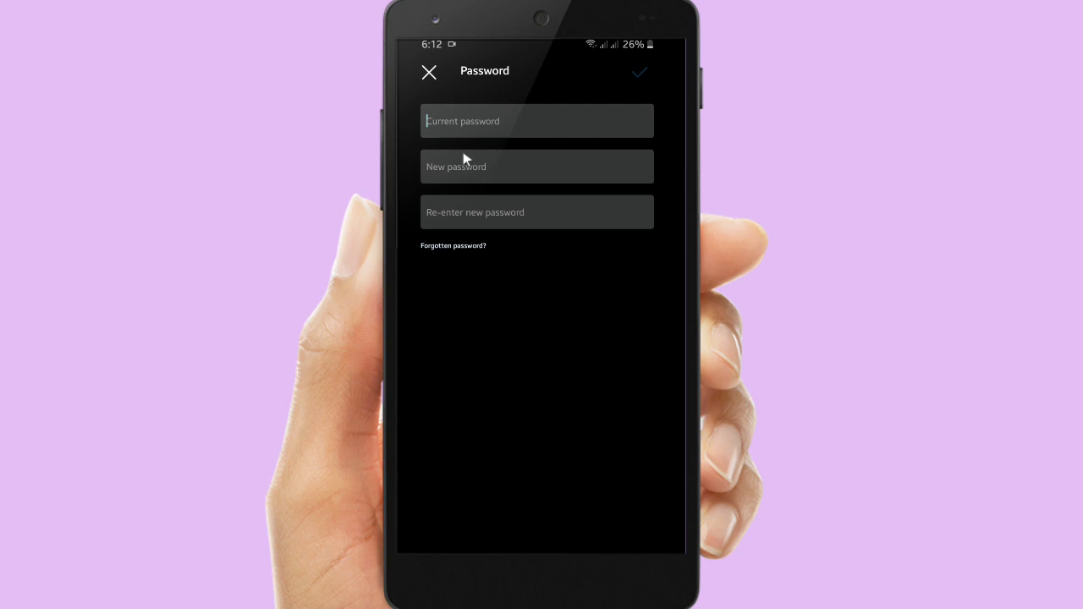
click(537, 120)
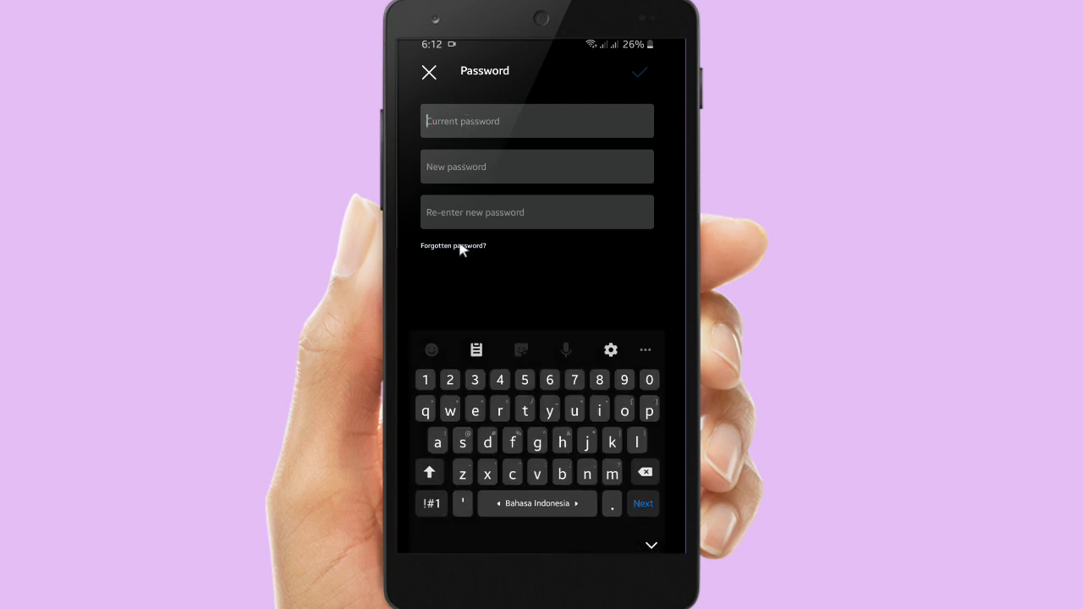
mouse_move(451, 254)
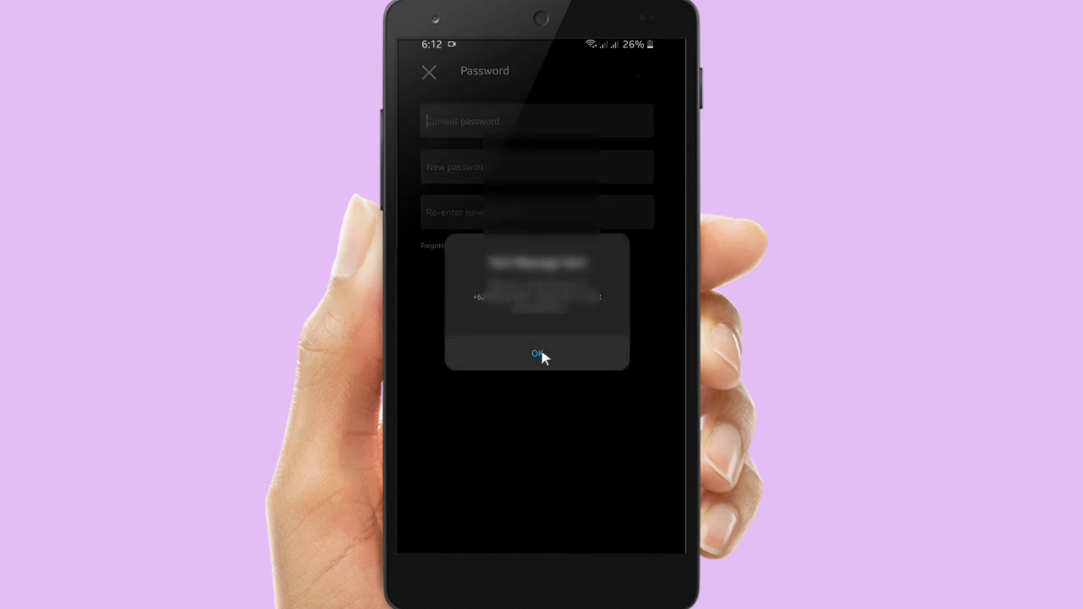
- Acknowledge the reset-link-sent notice and request the password reset link again
click(537, 353)
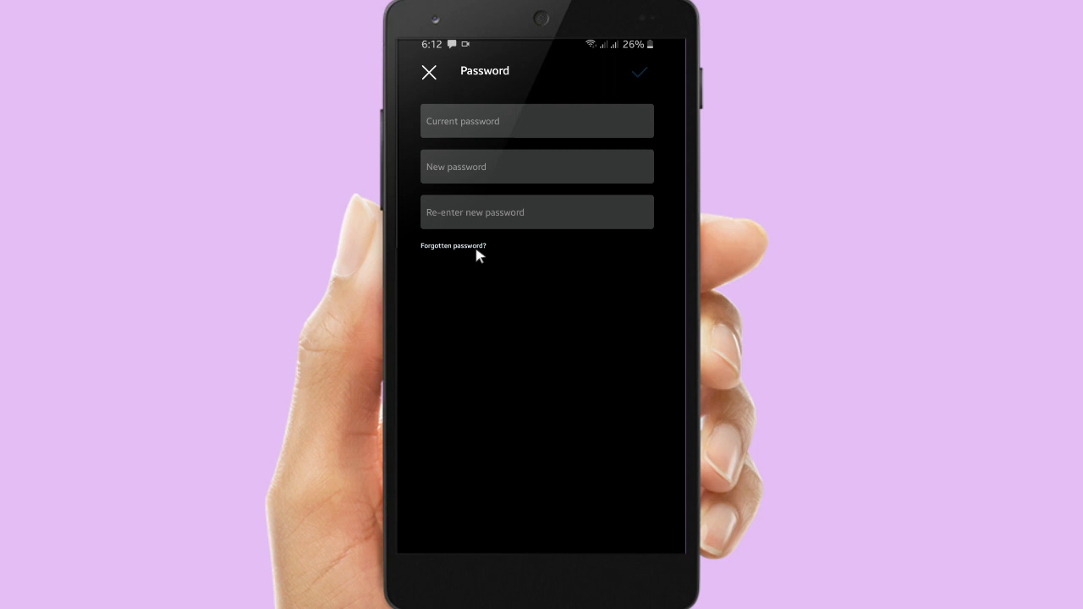
click(454, 245)
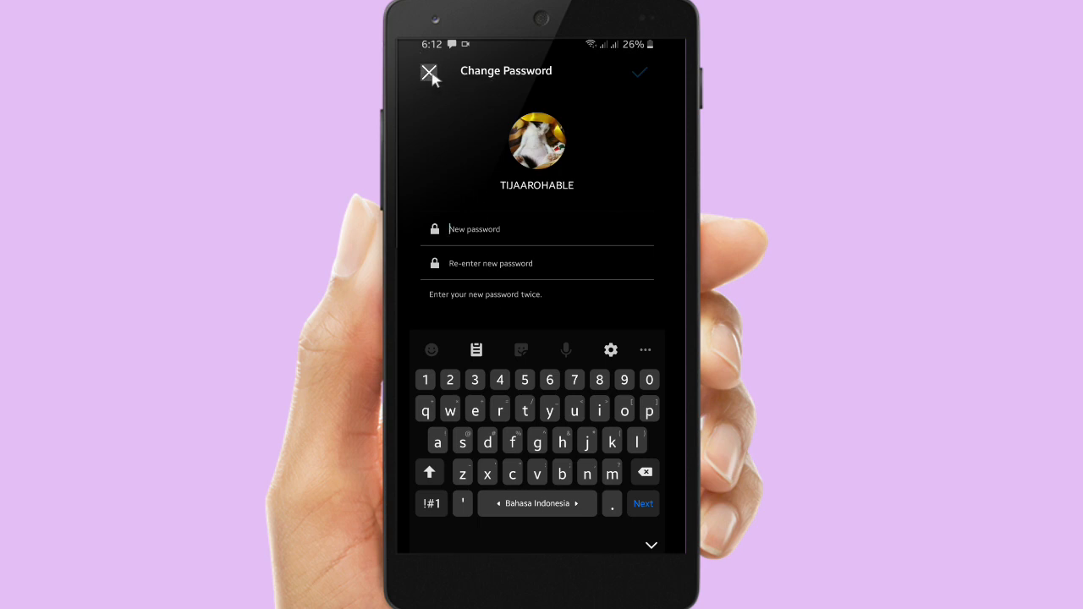
- Close the Change Password and Password screens without saving a new password
click(429, 72)
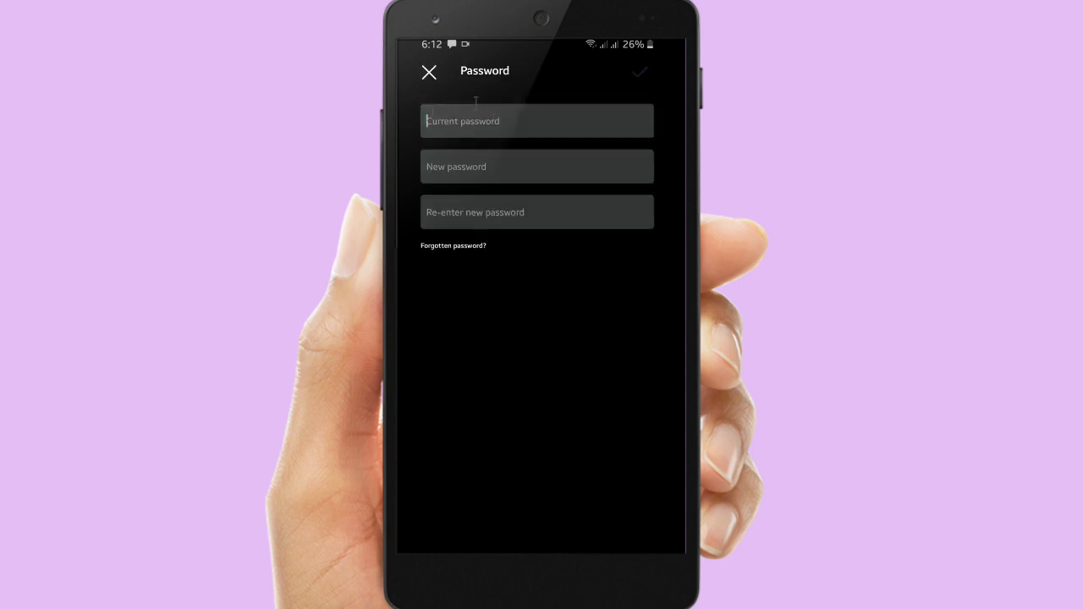
click(429, 72)
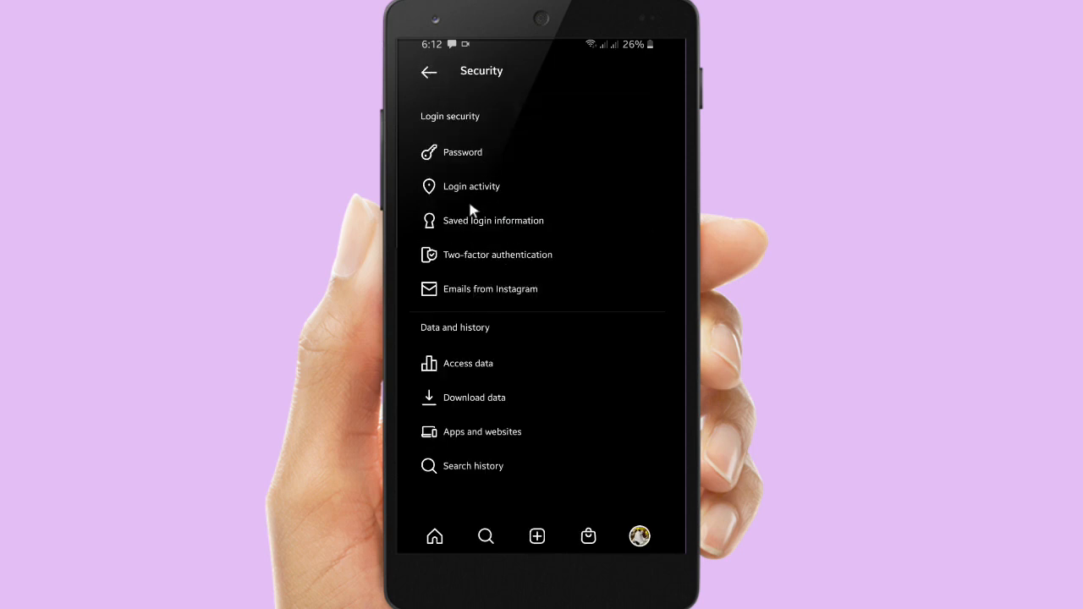
- Briefly reopen Password, then switch Save login information on and close that page
click(463, 152)
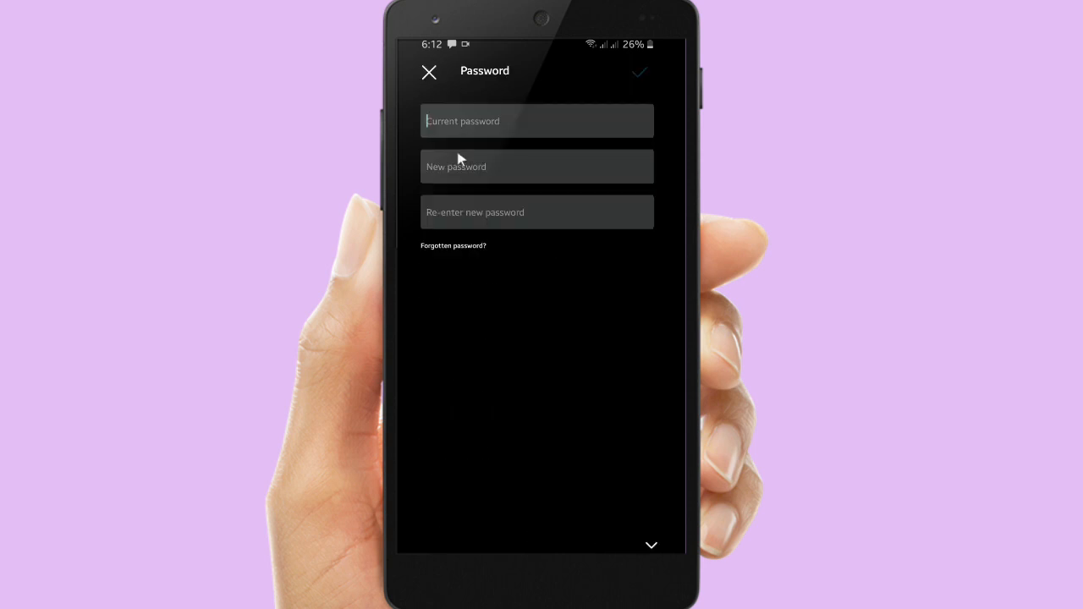
click(536, 120)
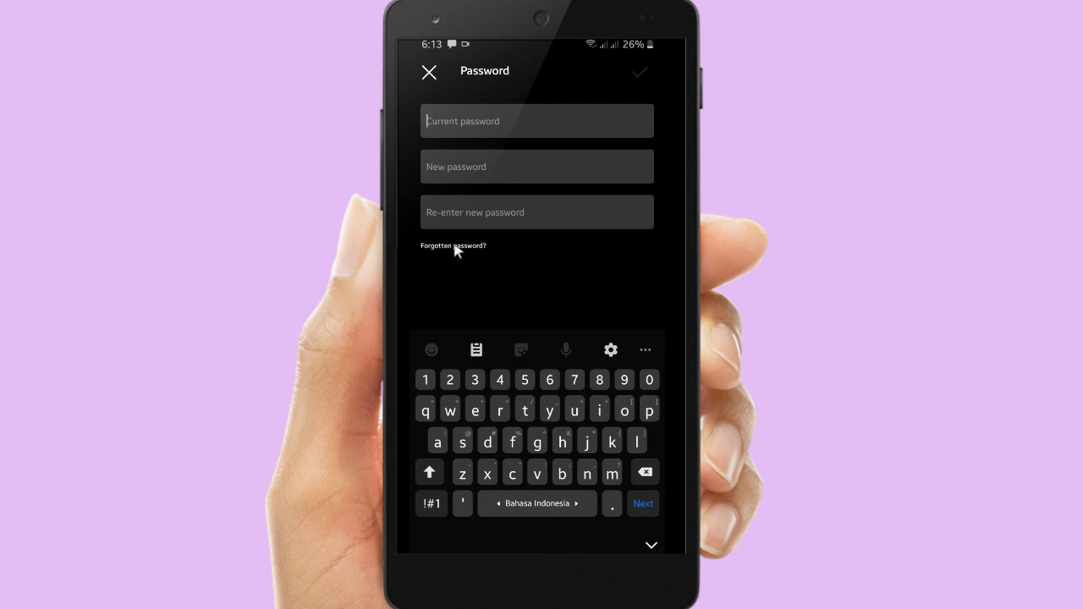
mouse_move(433, 78)
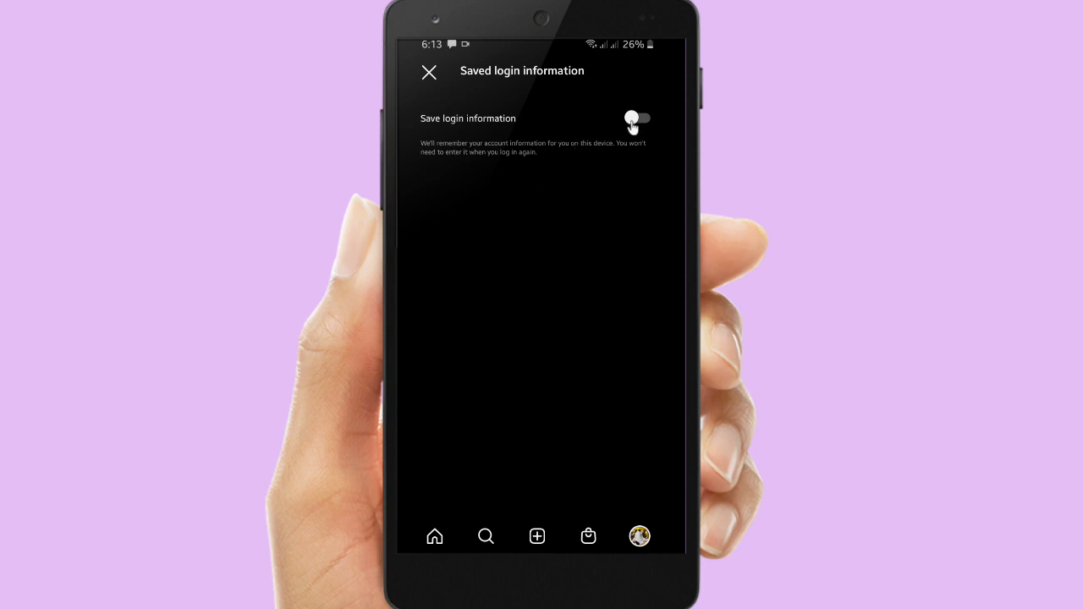
click(636, 117)
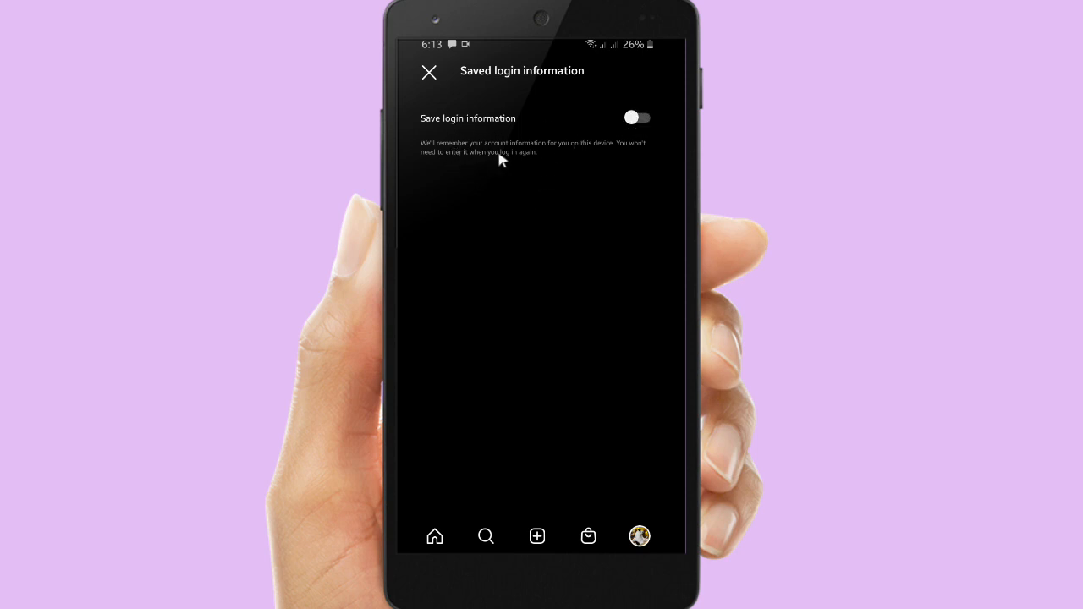
mouse_move(445, 170)
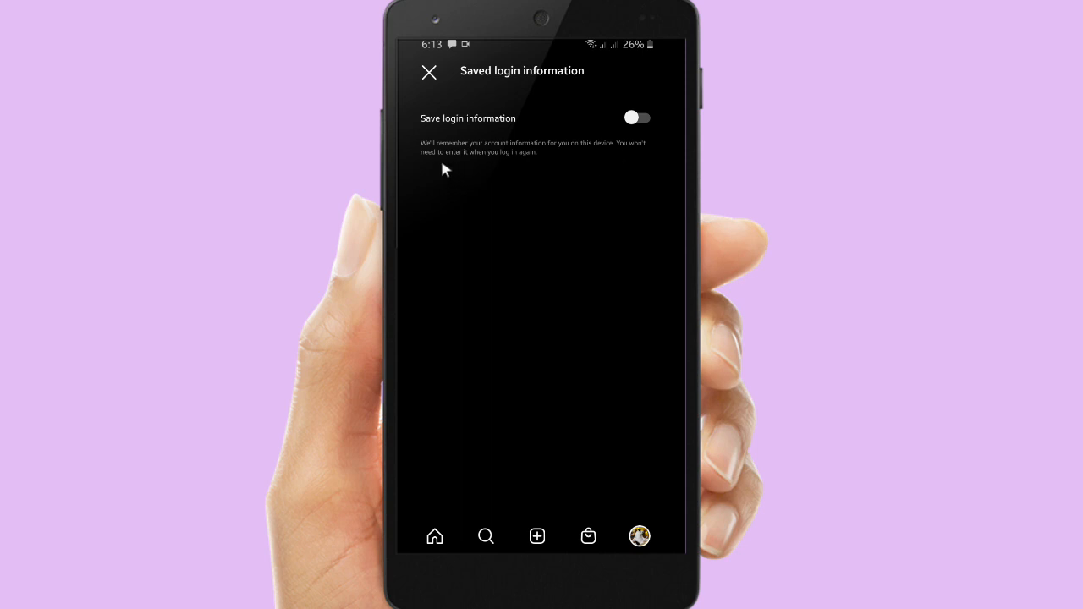
mouse_move(601, 135)
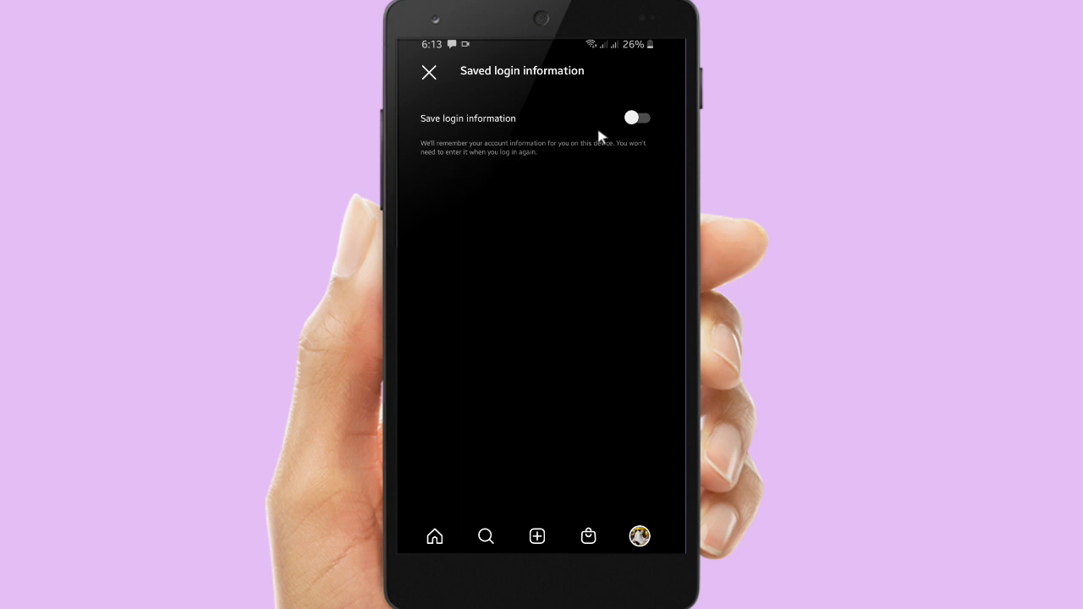
click(637, 118)
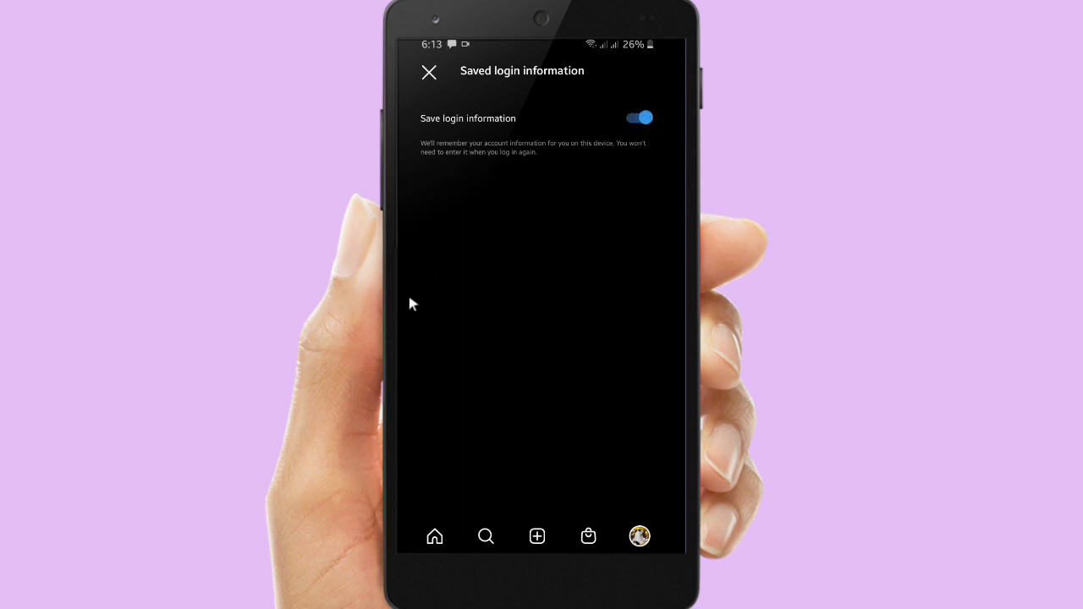
mouse_move(484, 112)
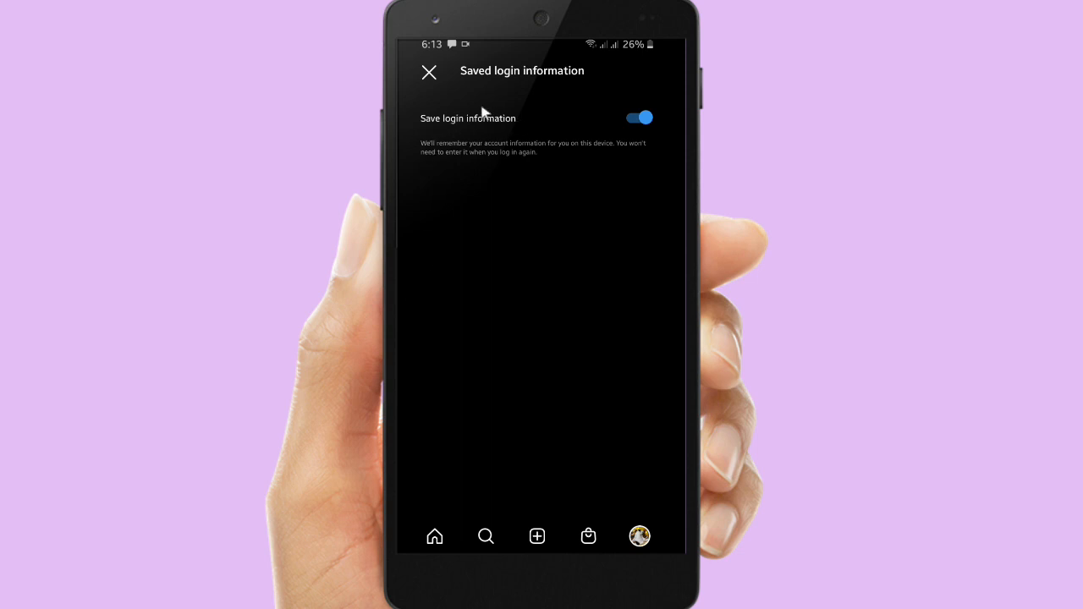
click(429, 72)
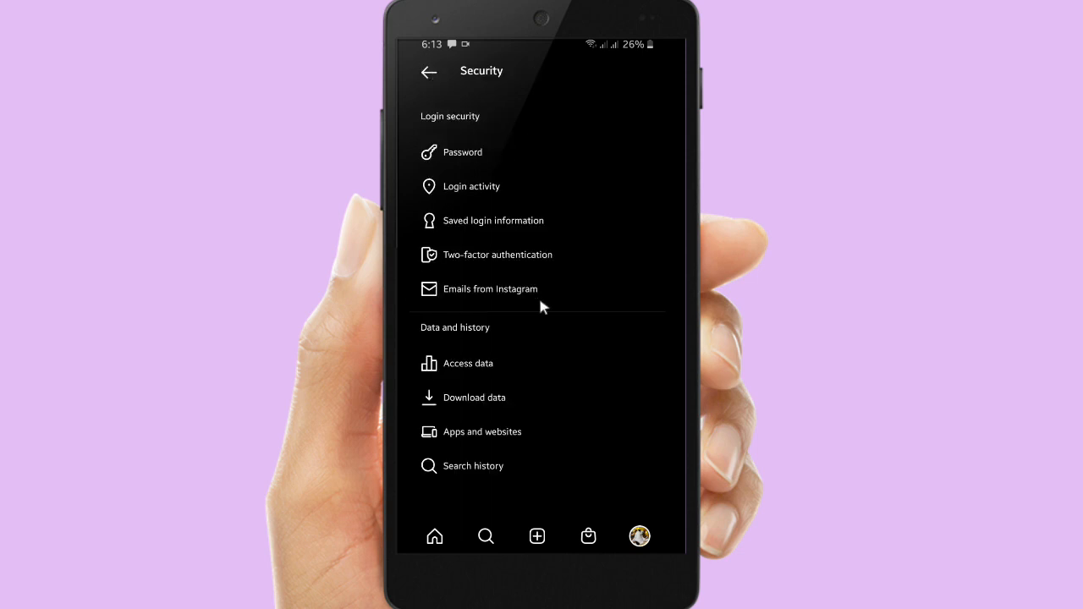
- View two-factor authentication, then pass through the feed and profile back into Settings
click(496, 255)
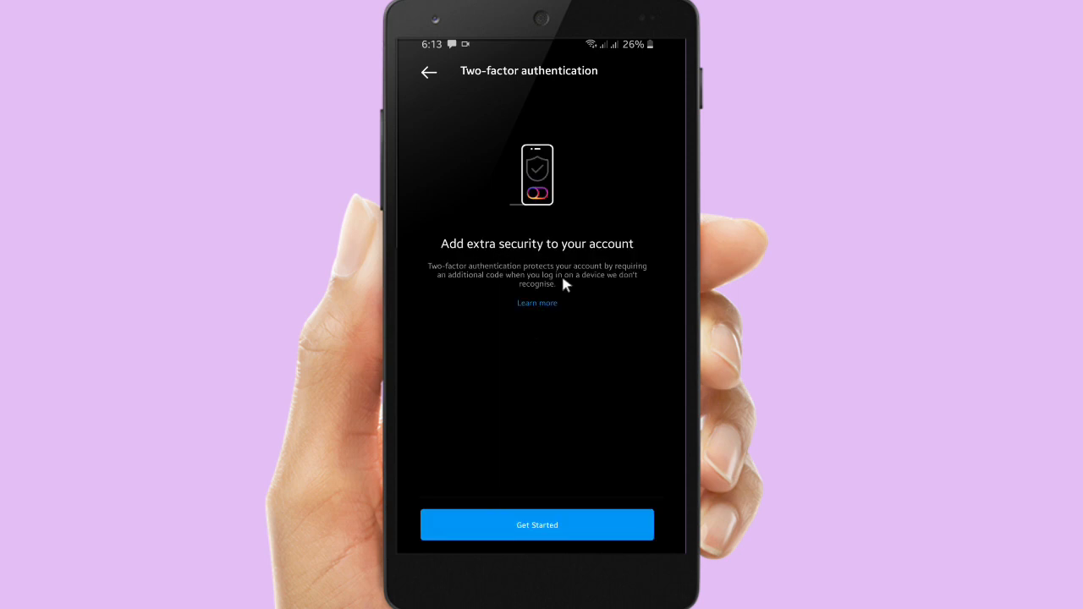
mouse_move(430, 76)
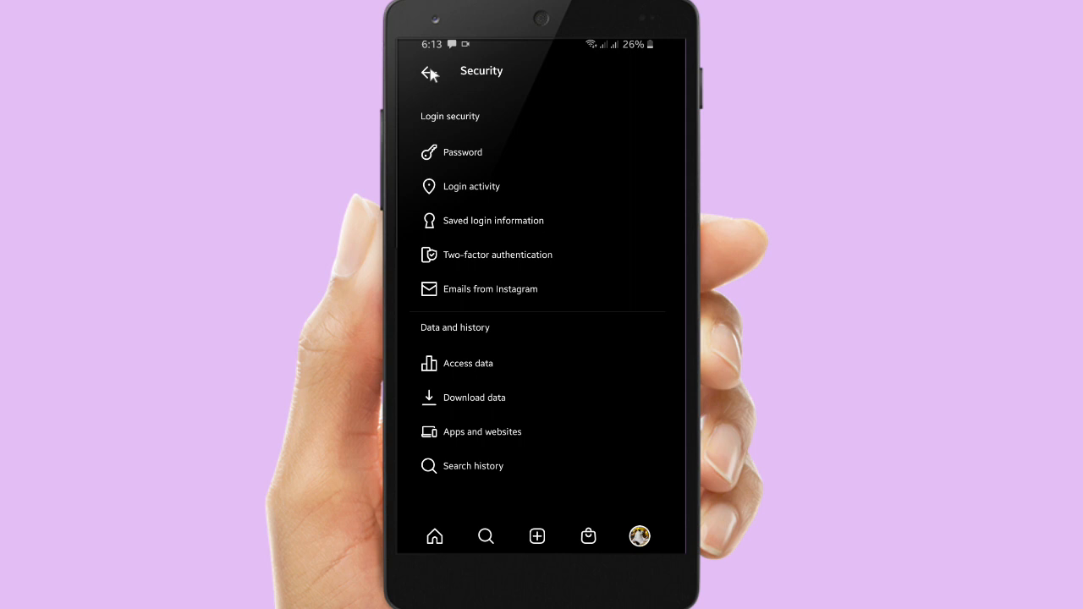
click(429, 74)
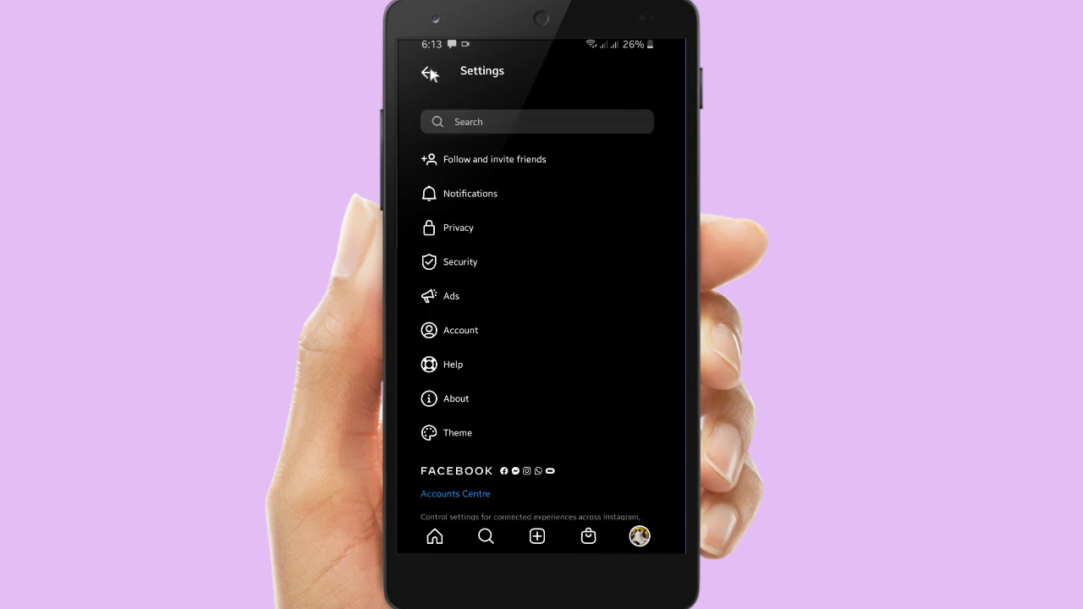
click(430, 72)
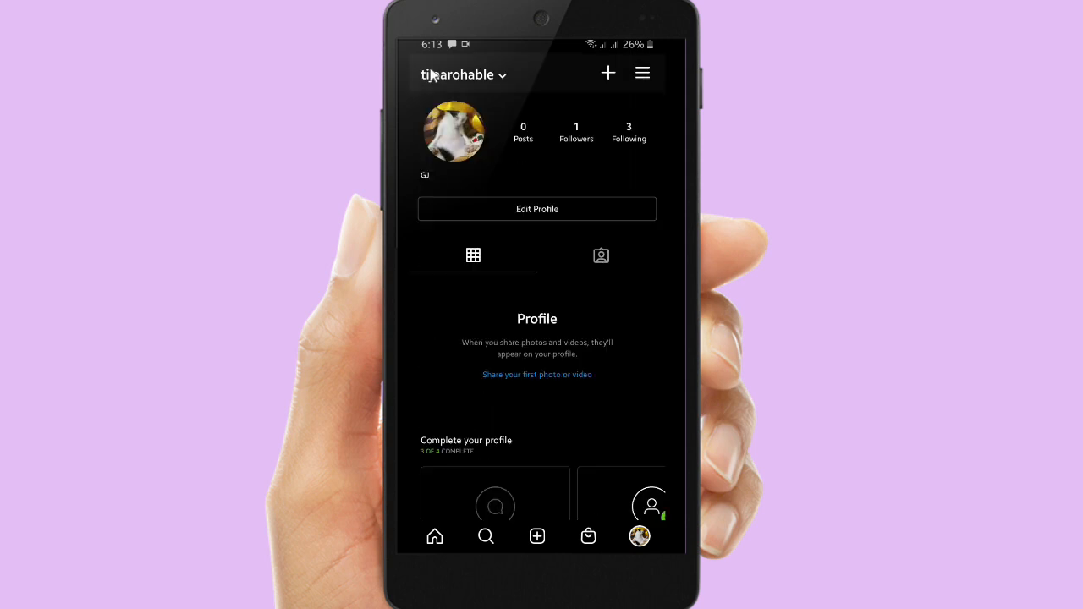
click(434, 536)
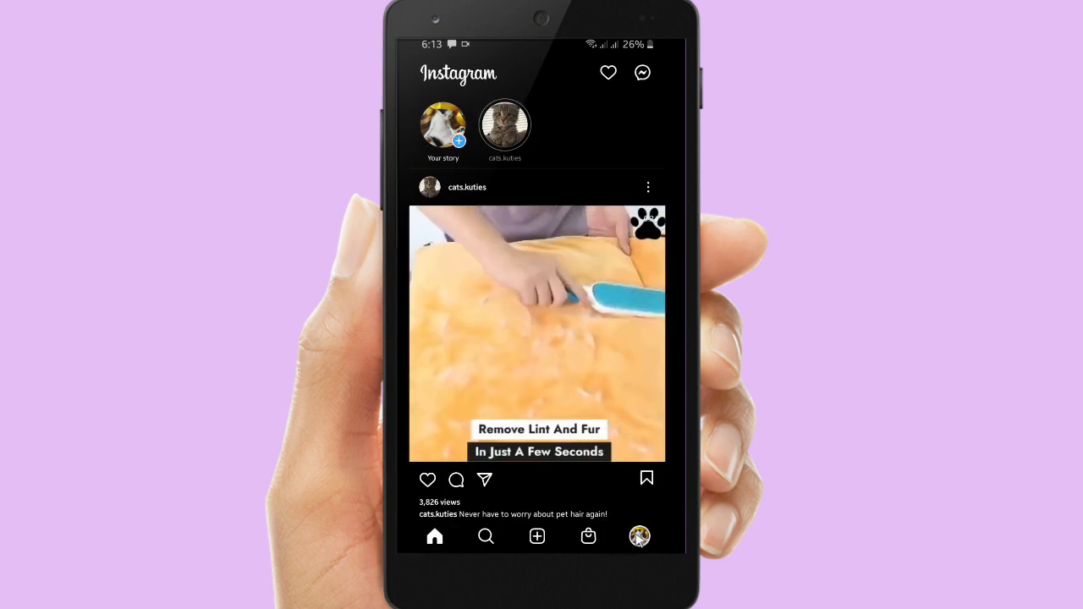
click(639, 536)
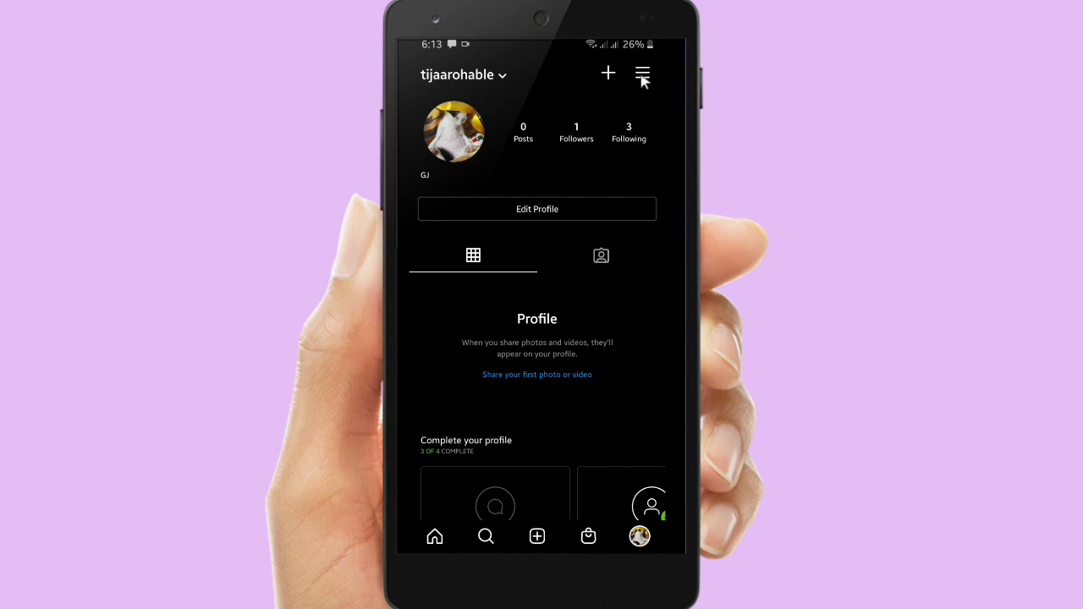
click(642, 73)
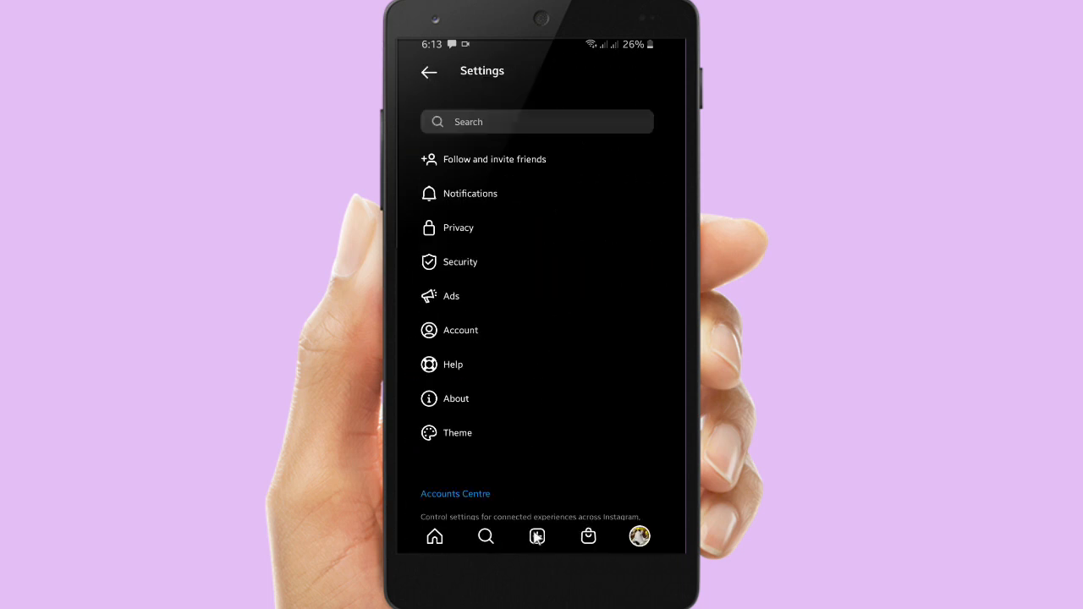
- Scroll to the bottom of Settings and confirm Log out in the dialog
scroll(down, 3)
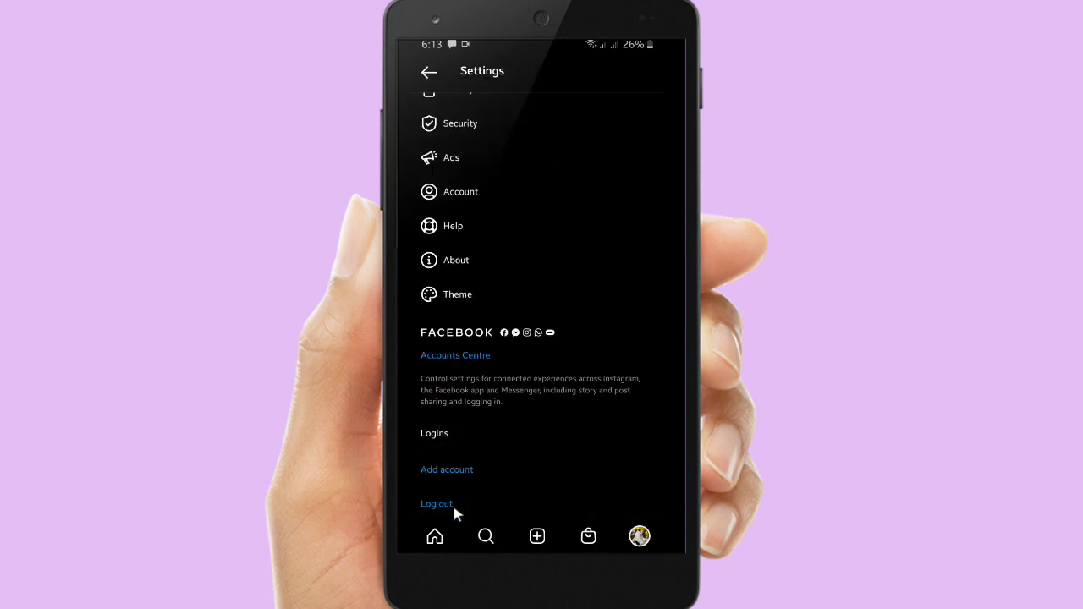
click(437, 503)
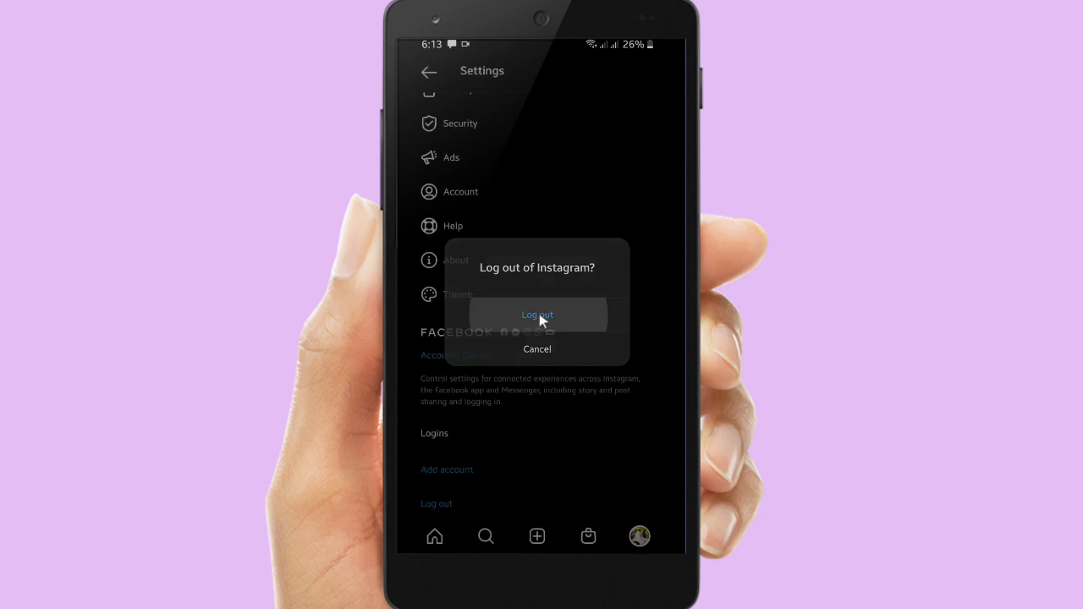
click(537, 315)
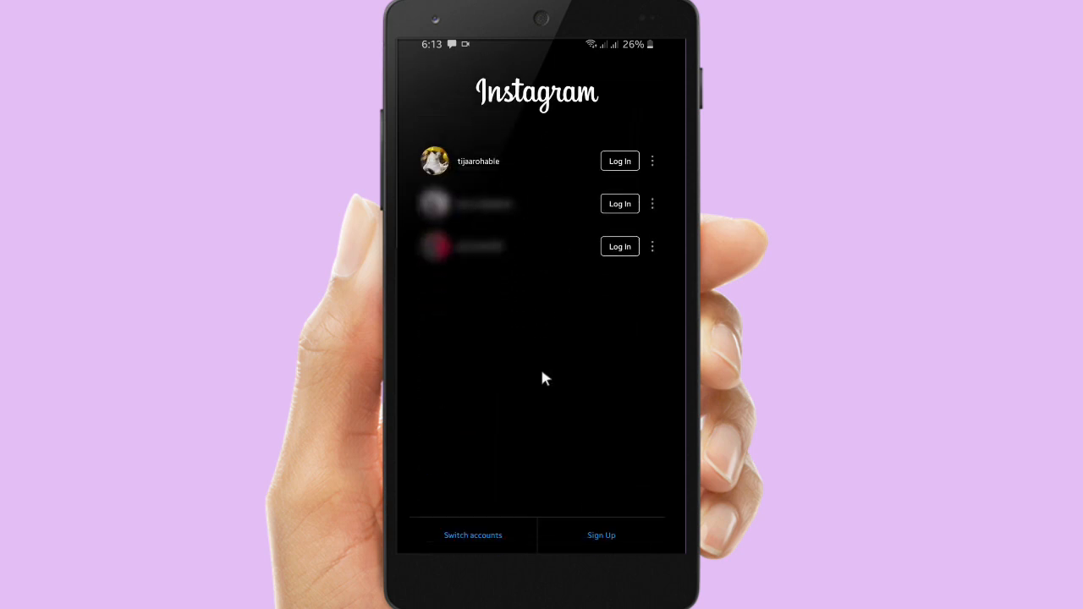
mouse_move(637, 193)
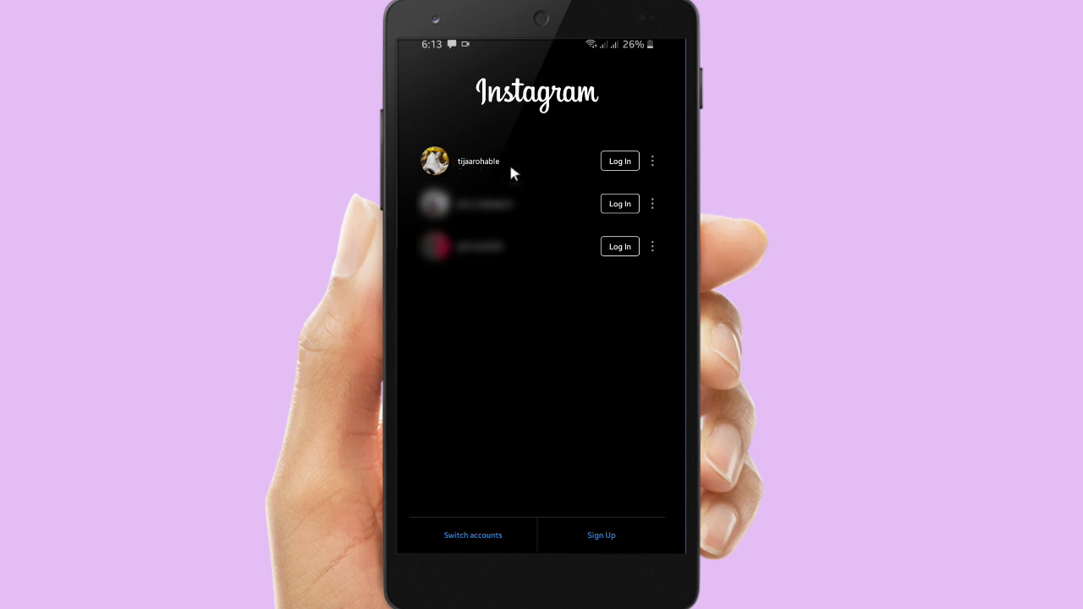
mouse_move(533, 396)
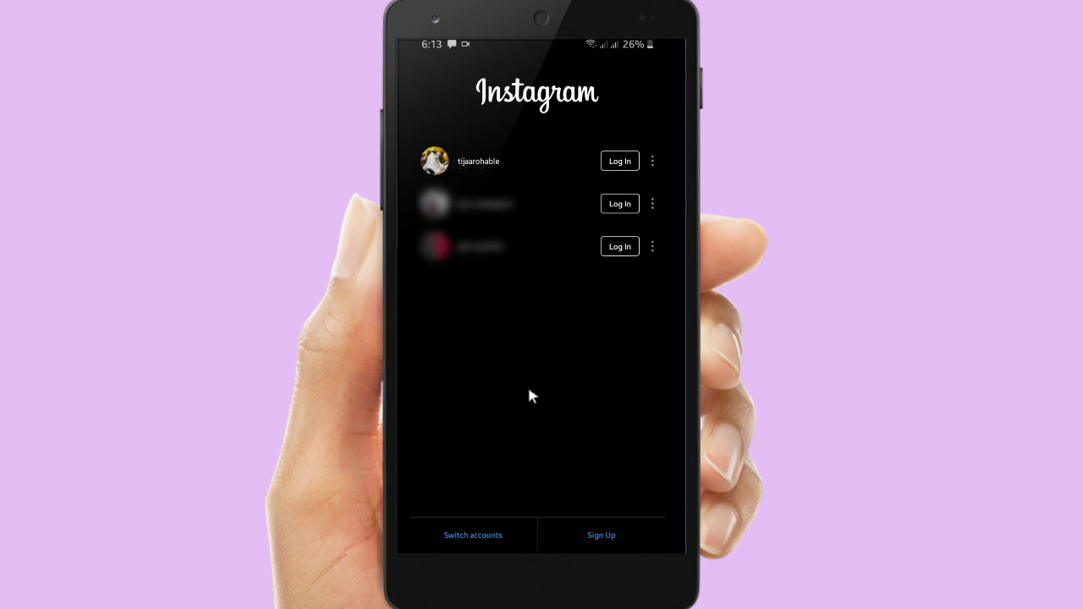